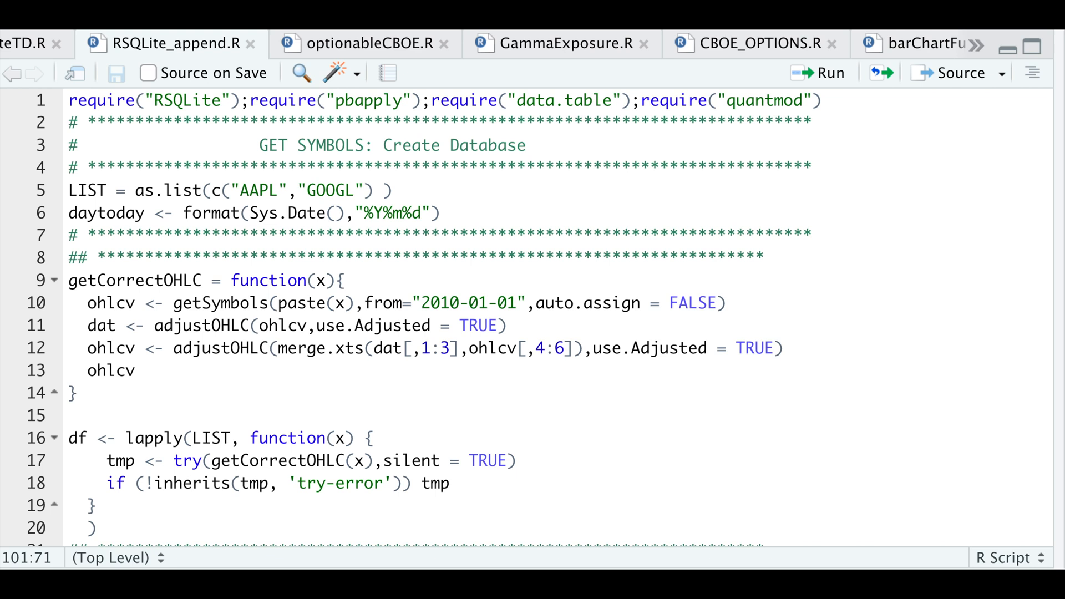
pyautogui.moveTo(332, 248)
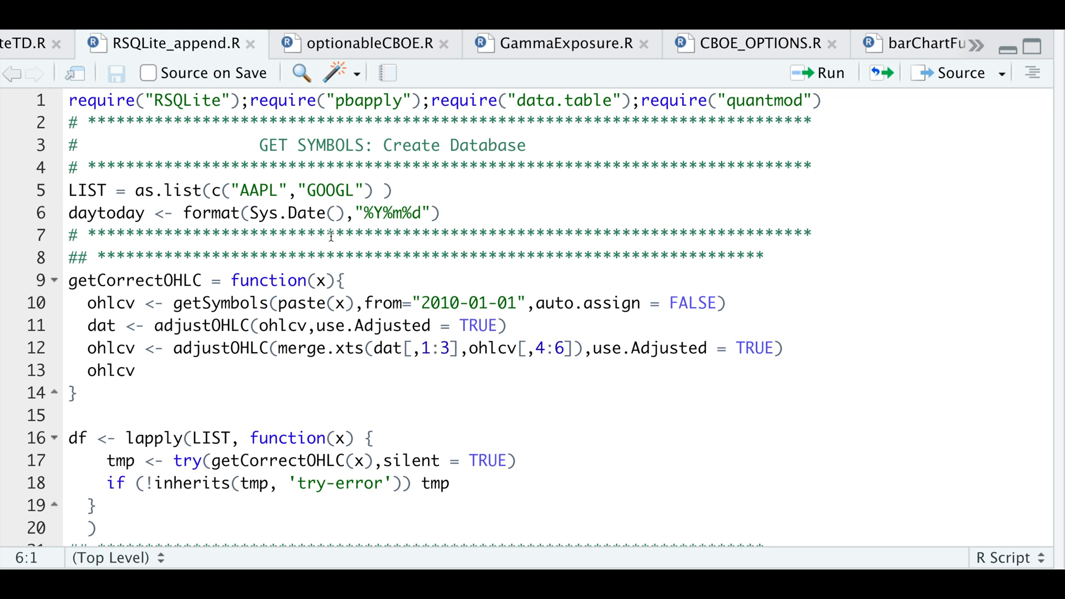
# Step: Run the lines that download prices and build the ALL table
pyautogui.click(68, 214)
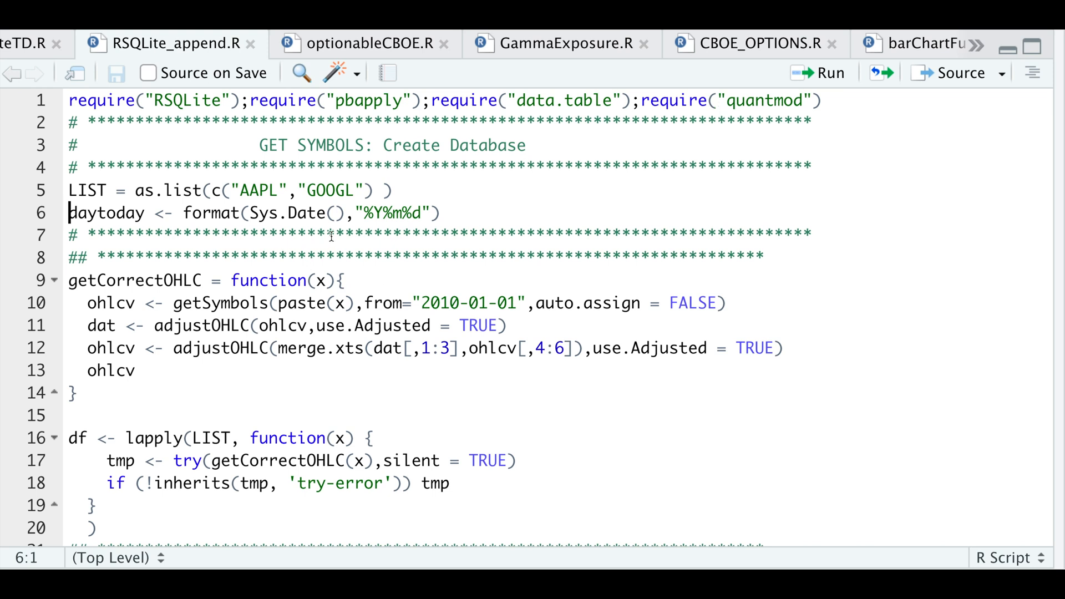
pyautogui.moveTo(643, 89)
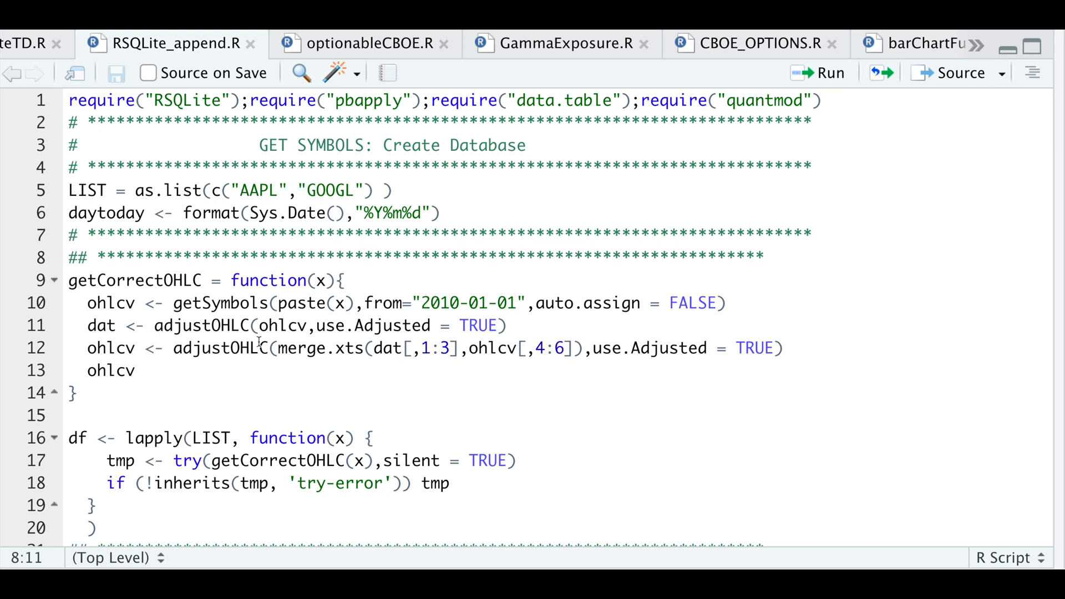
pyautogui.moveTo(219, 332)
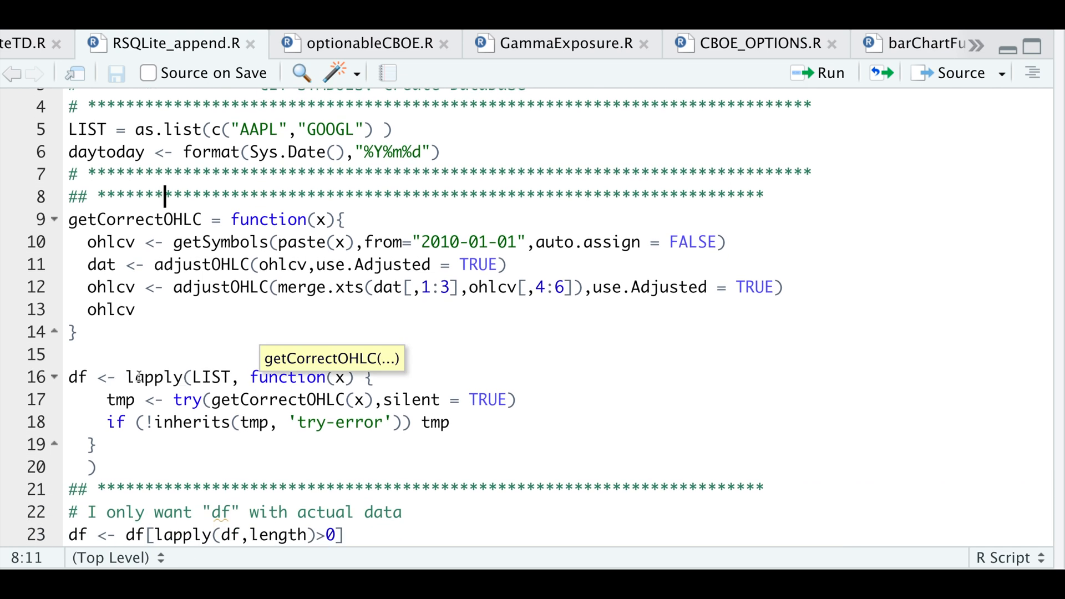
pyautogui.moveTo(229, 422)
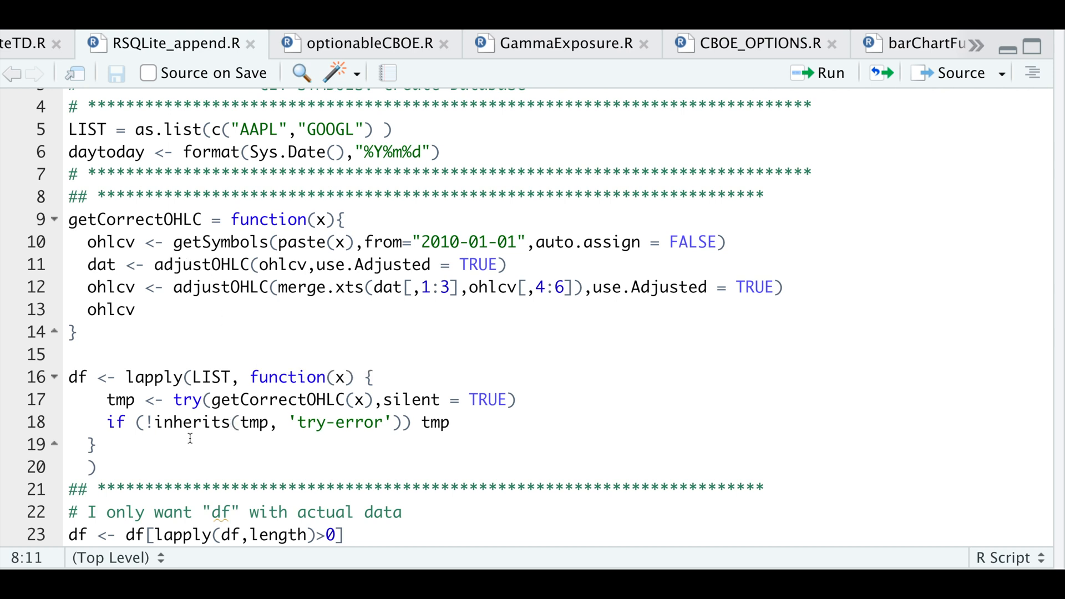
pyautogui.moveTo(352, 440)
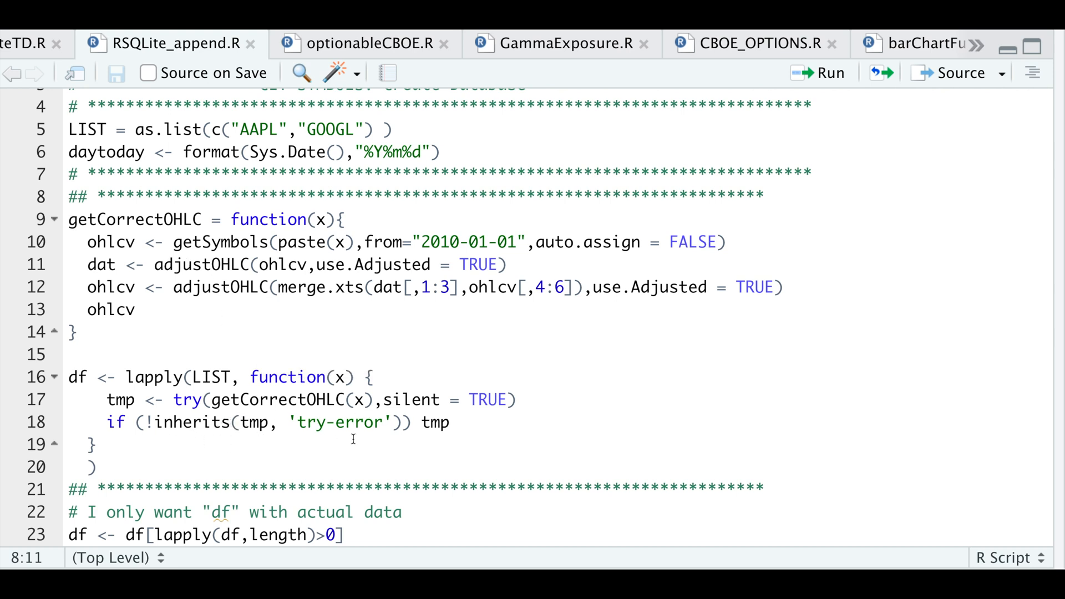
pyautogui.click(98, 219)
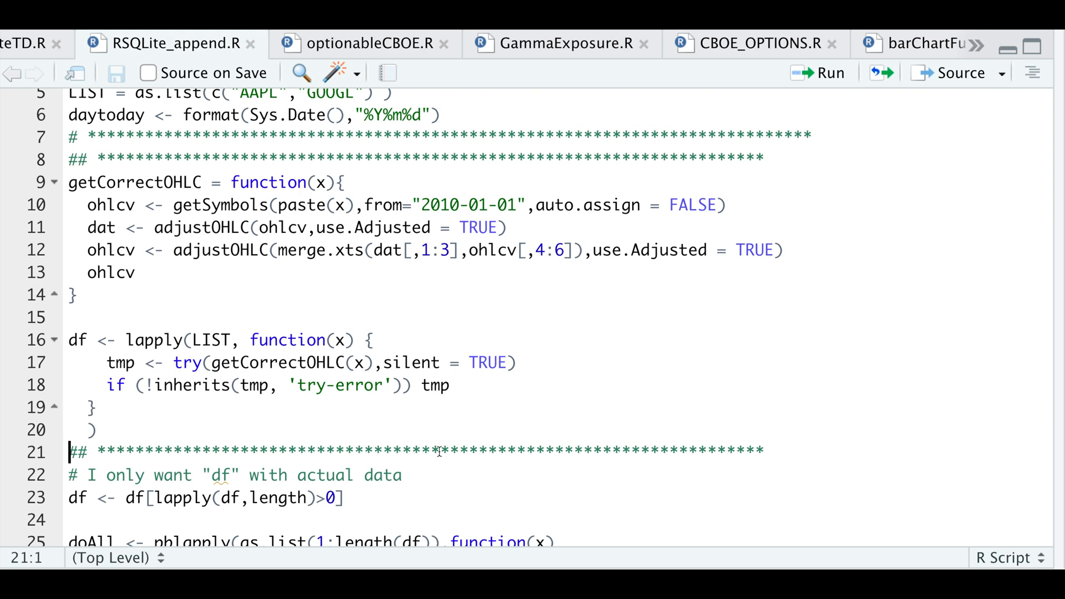
pyautogui.scroll(-3)
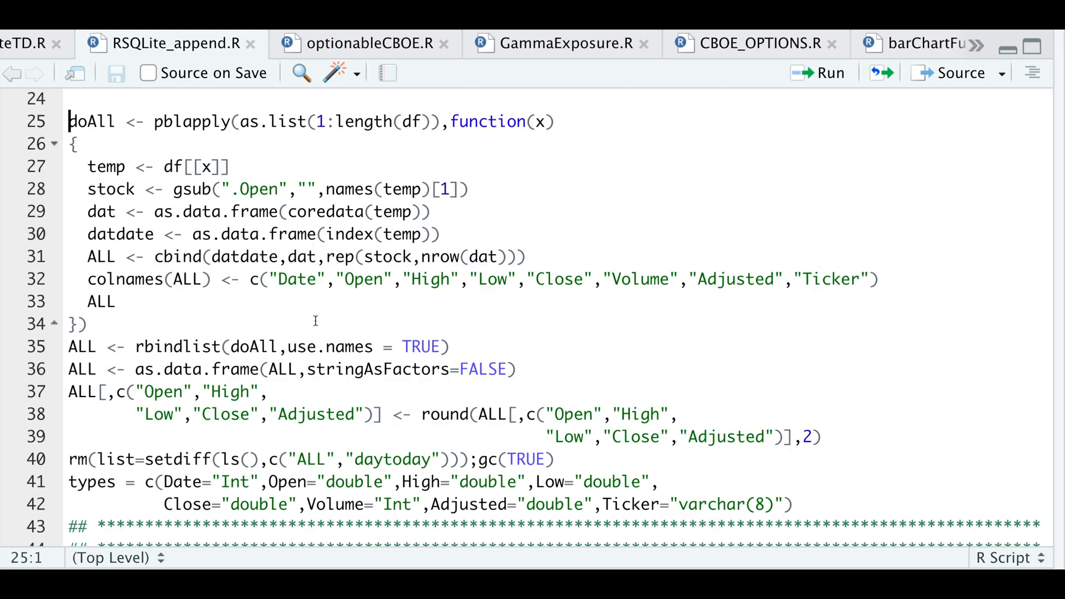
pyautogui.moveTo(733, 126)
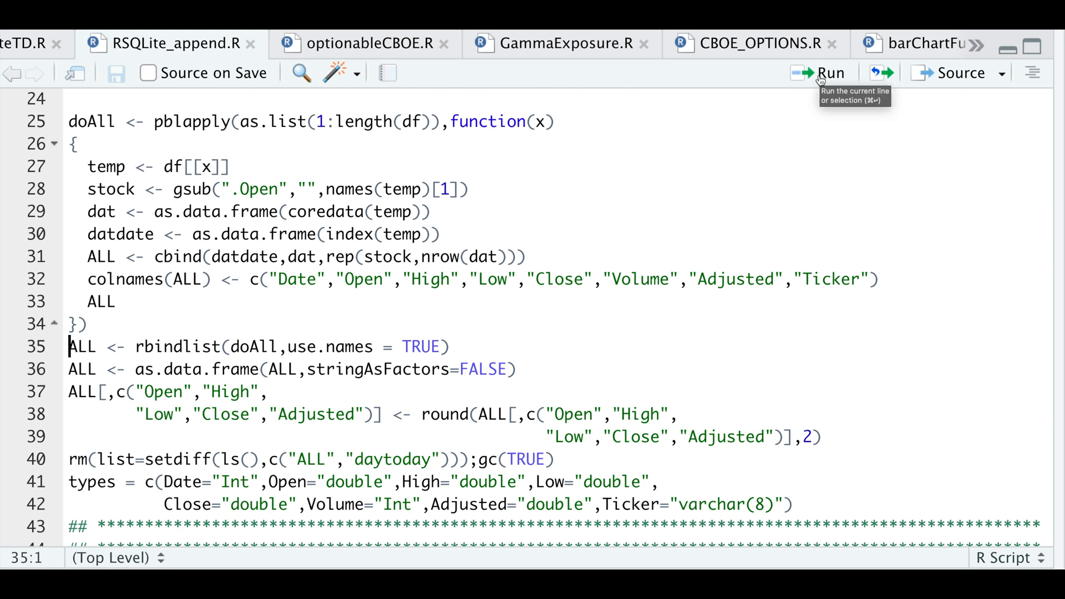
pyautogui.click(828, 73)
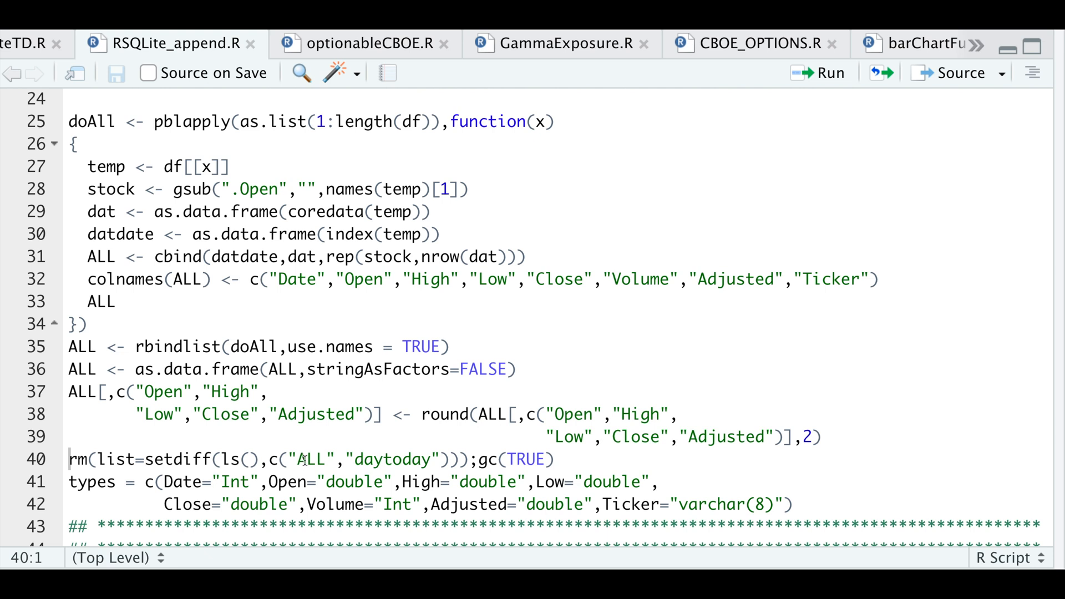
# Step: Add getCorrectOHLC to the rm() keep list beside ALL and daytoday, then view ALL
pyautogui.write(',')
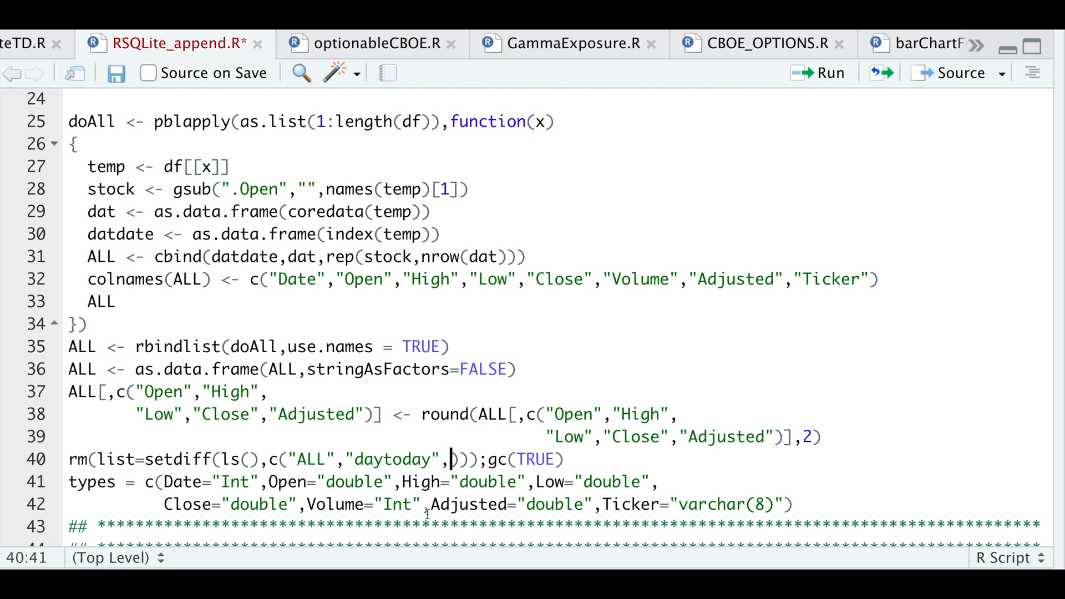
pyautogui.write('getCorrectOHLC"')
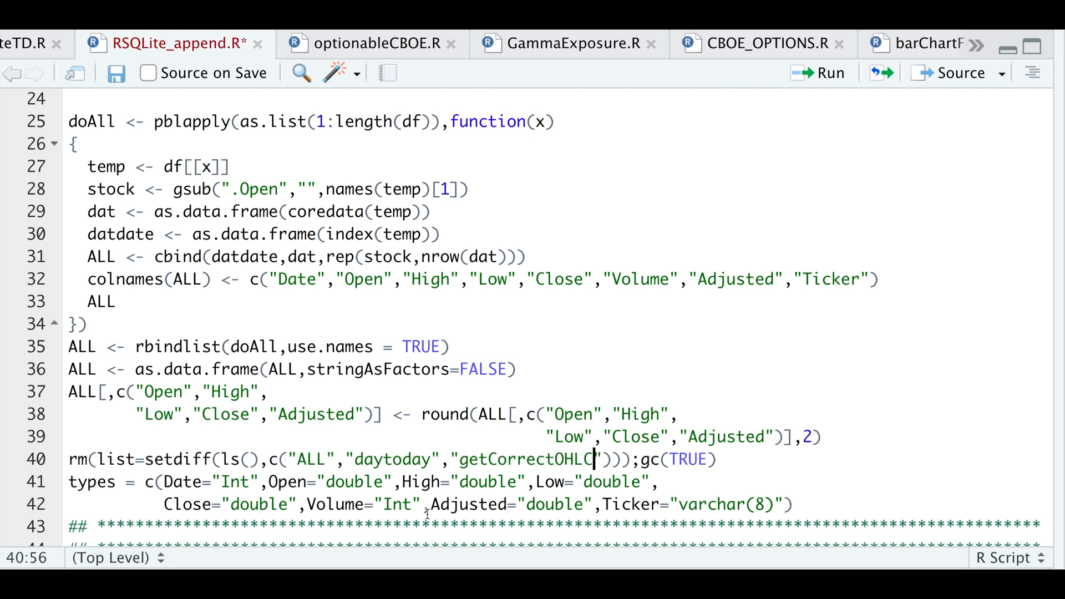
pyautogui.moveTo(807, 90)
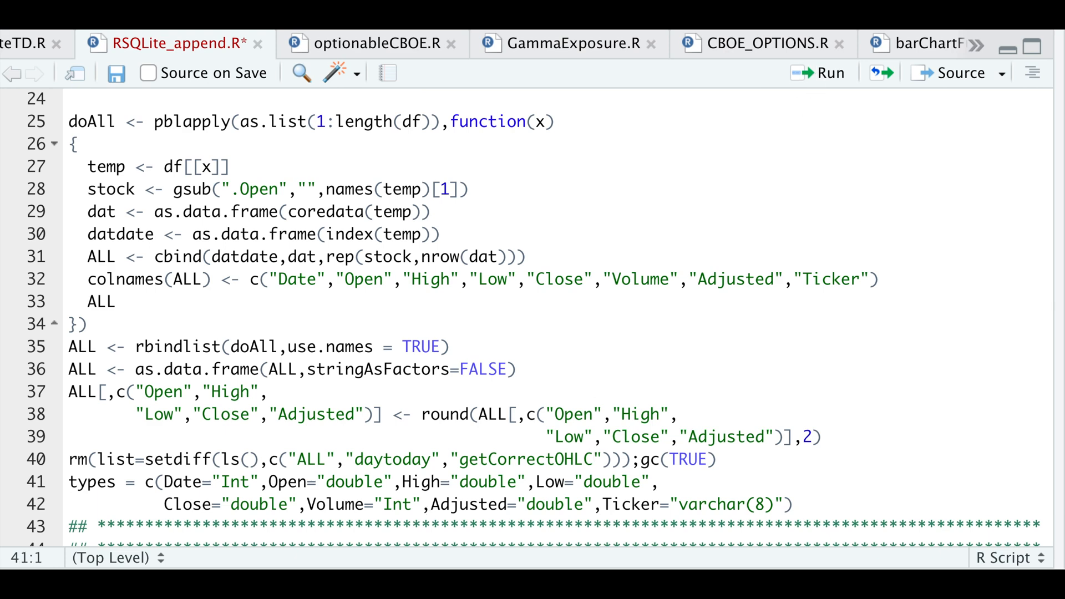
pyautogui.click(824, 73)
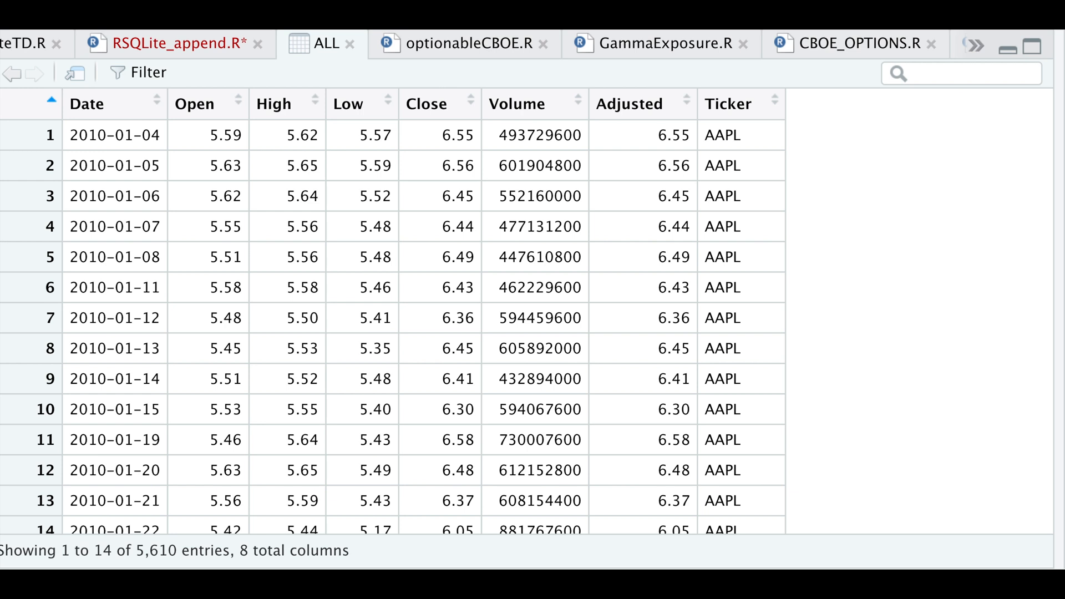
pyautogui.moveTo(129, 179)
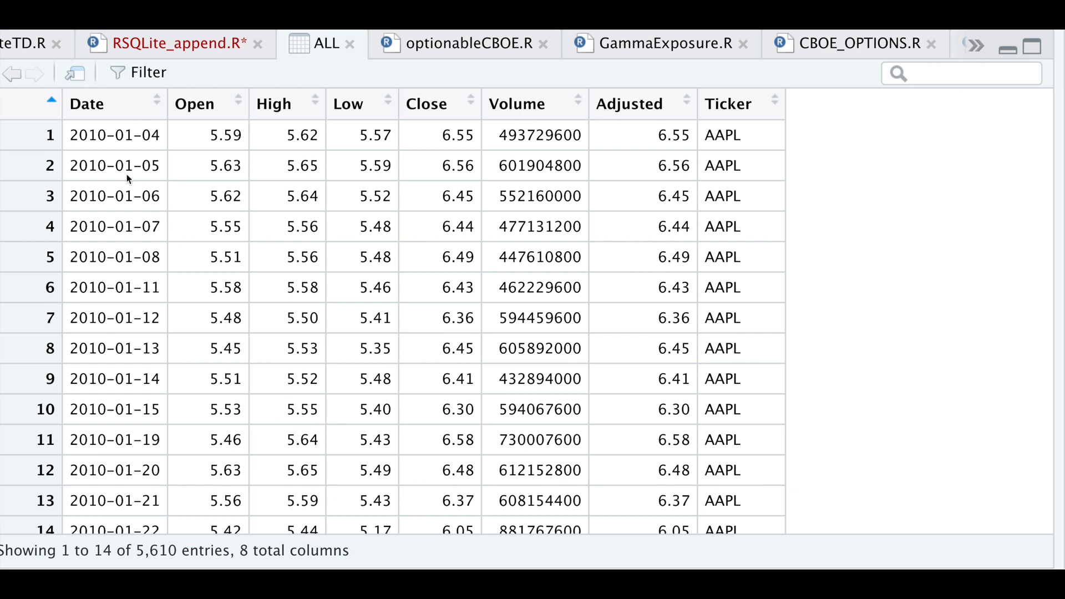
pyautogui.moveTo(404, 399)
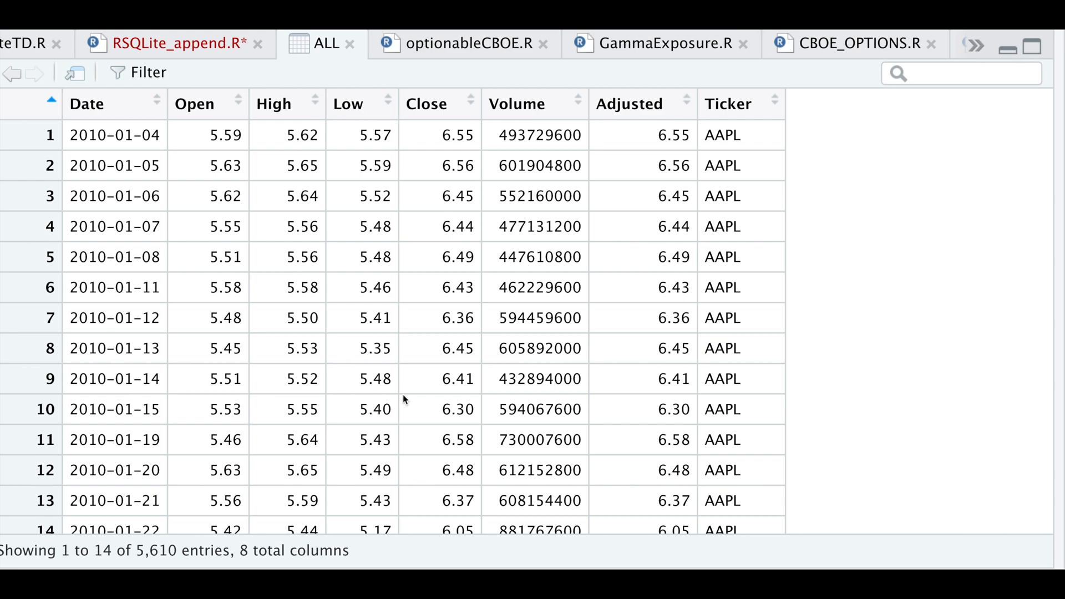
pyautogui.moveTo(634, 419)
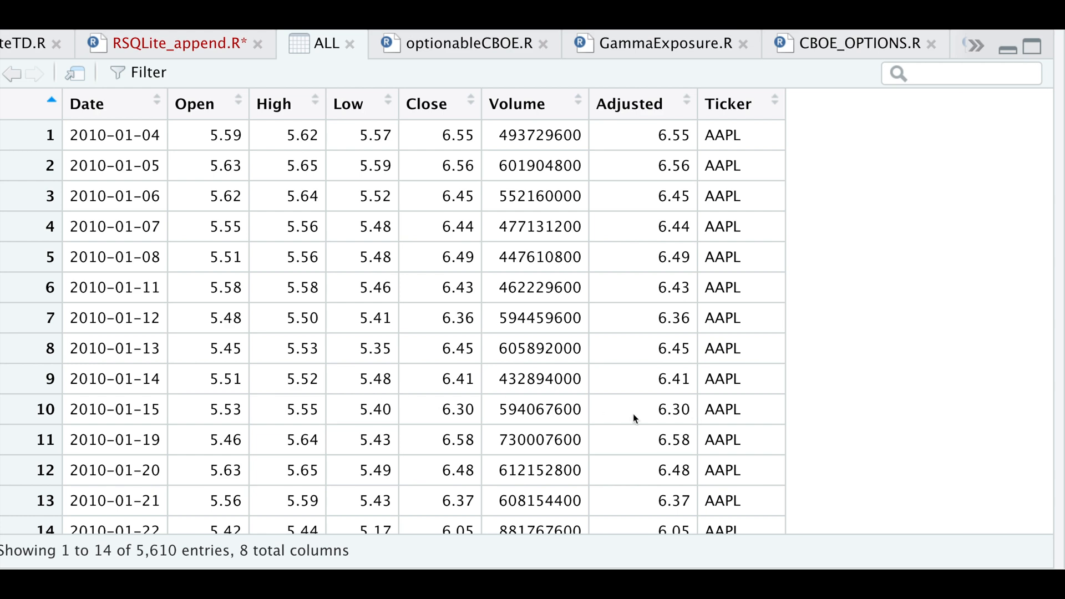
# Step: Return from the ALL viewer to the RSQLite_append.R script
pyautogui.click(169, 44)
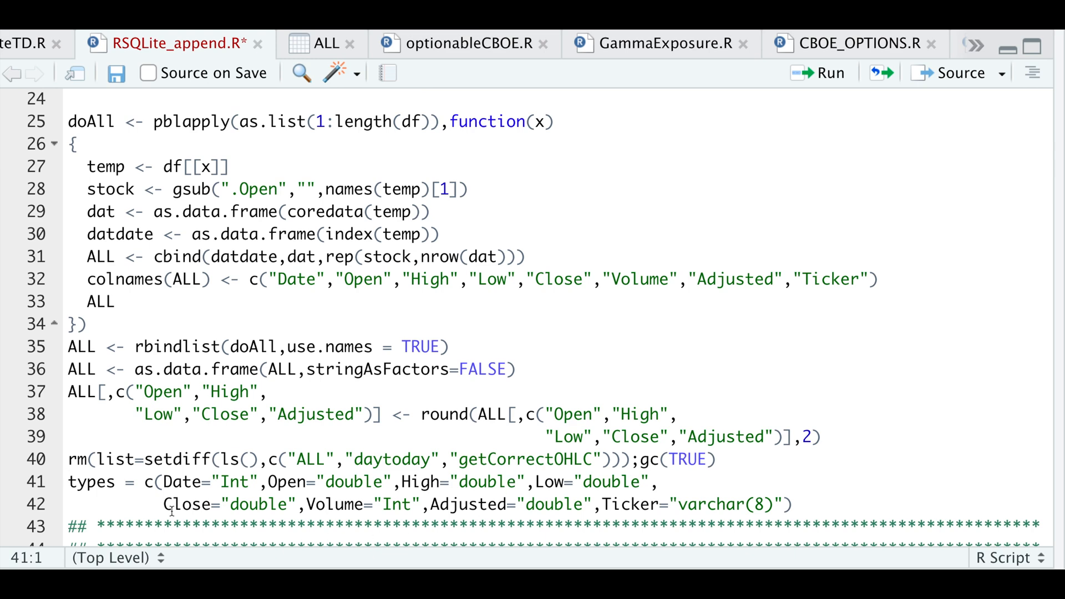
pyautogui.moveTo(219, 489)
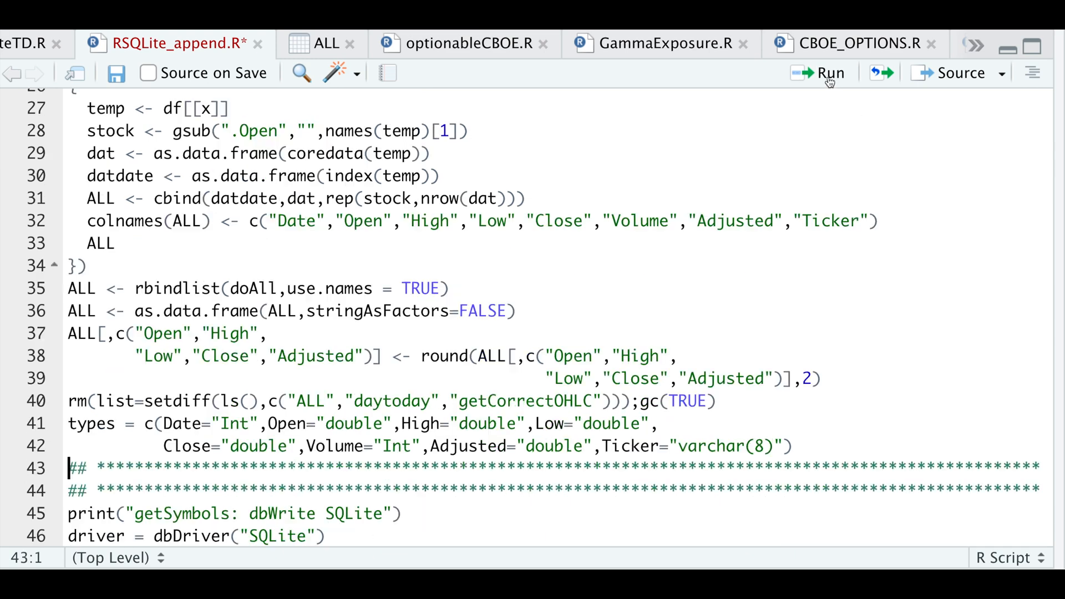
pyautogui.scroll(-3)
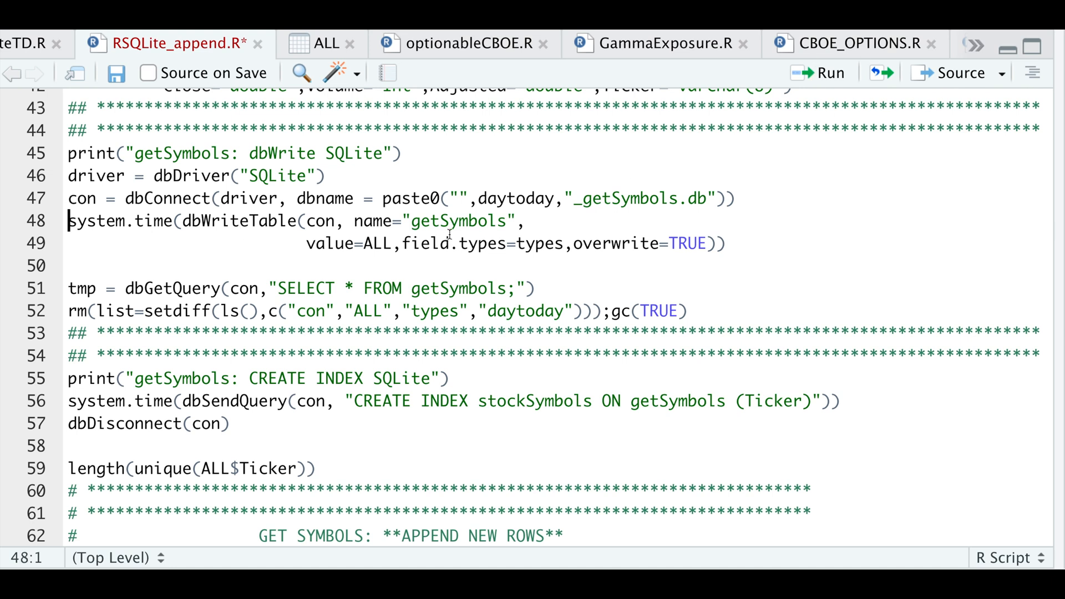
pyautogui.moveTo(365, 269)
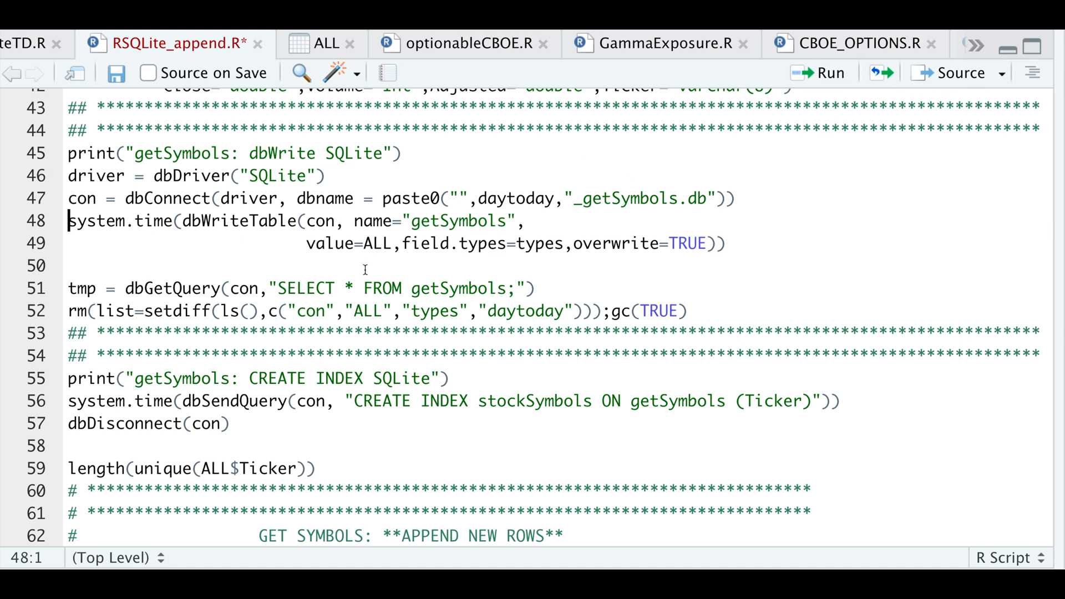
pyautogui.click(67, 289)
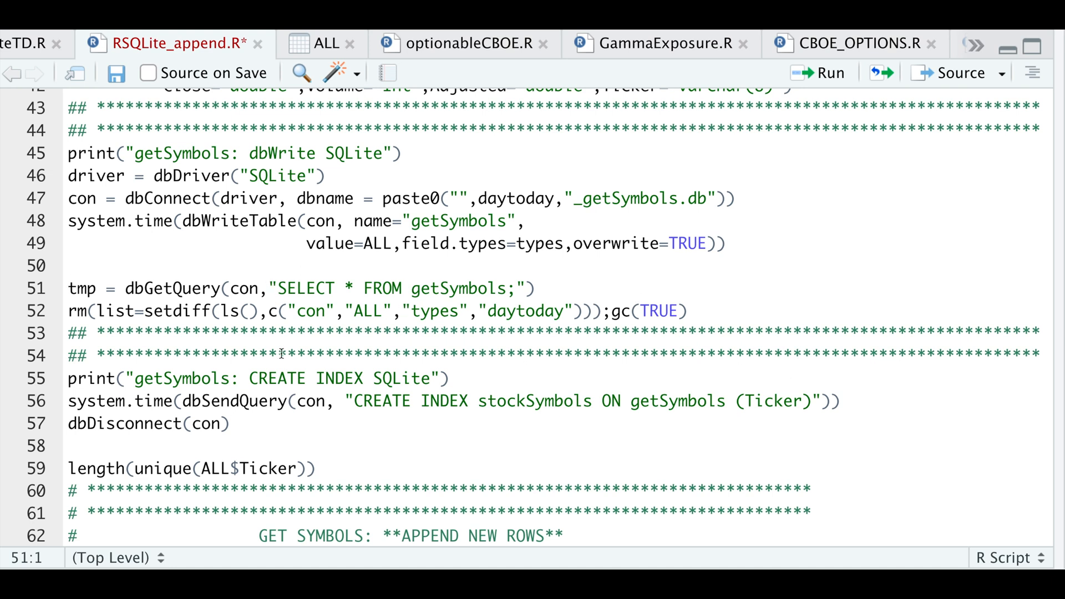
pyautogui.moveTo(390, 319)
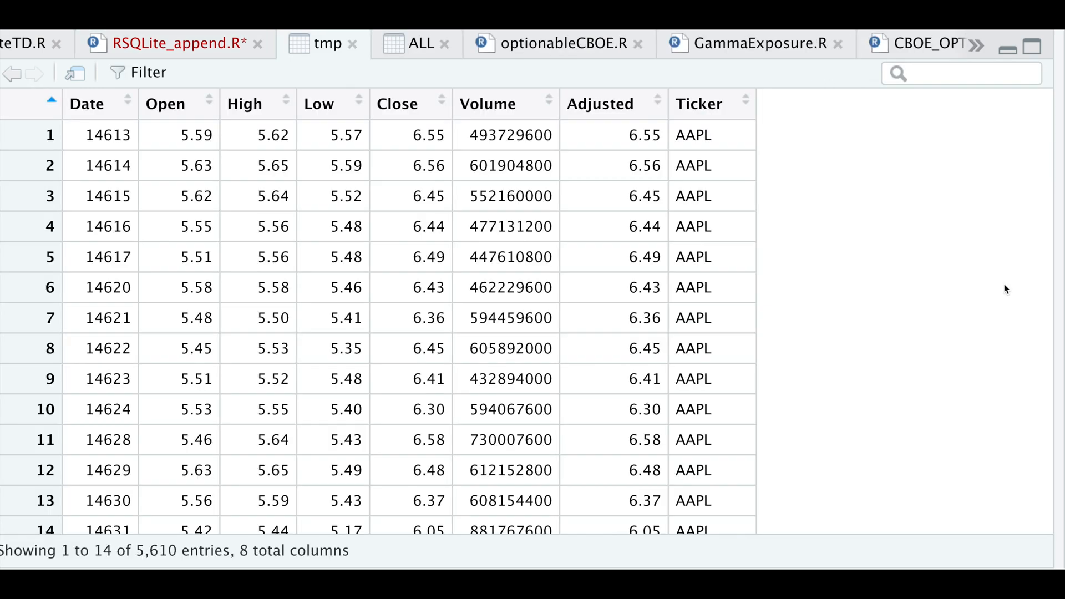
pyautogui.moveTo(134, 485)
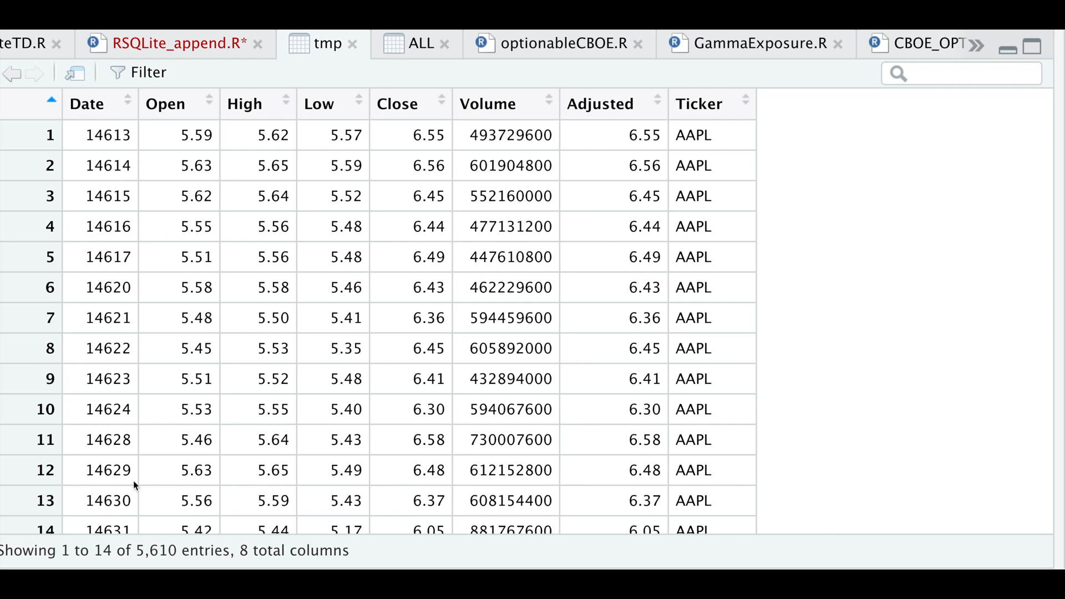
pyautogui.moveTo(163, 476)
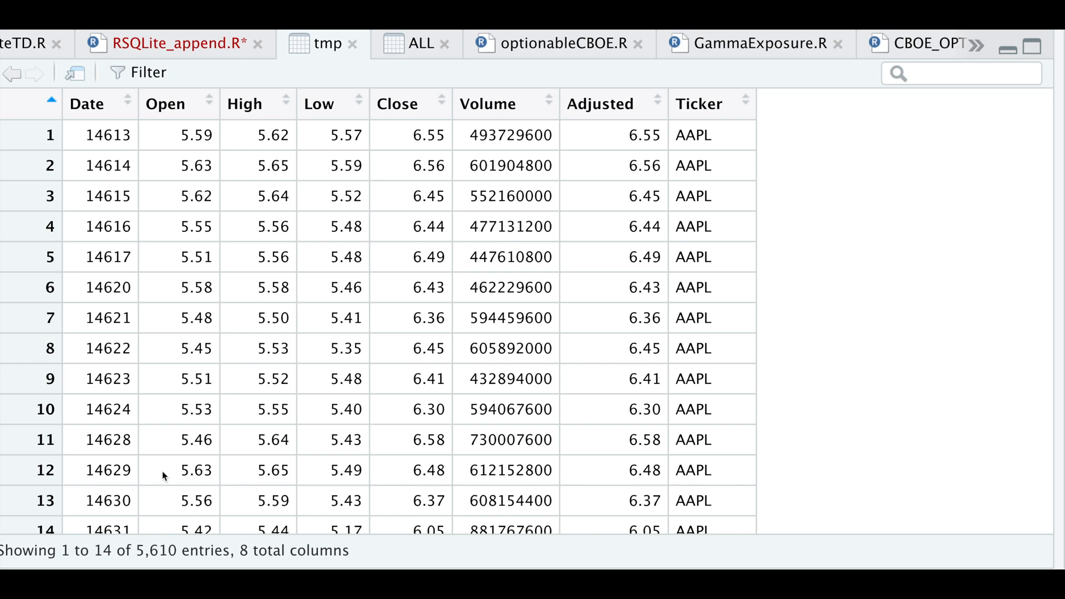
pyautogui.moveTo(180, 532)
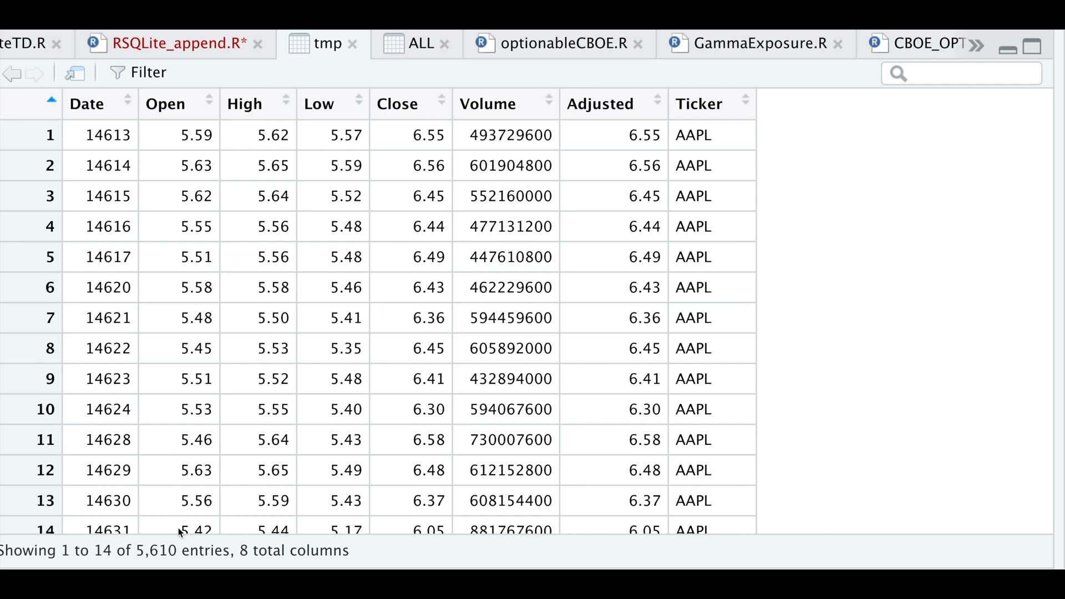
pyautogui.moveTo(156, 564)
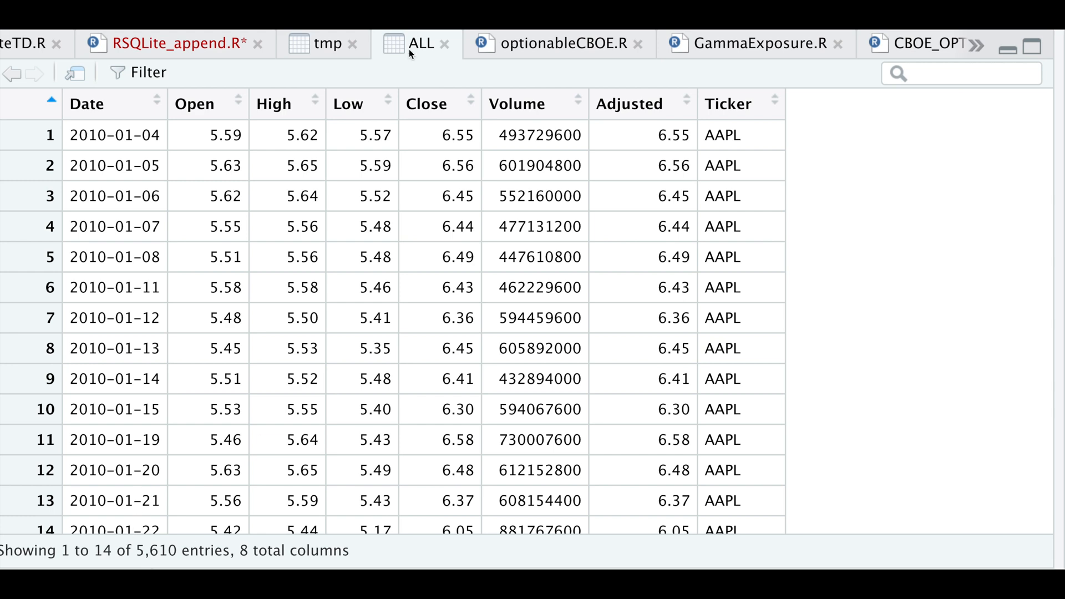
# Step: Switch to the ALL table to compare its dates with tmp's numeric ones
pyautogui.click(173, 43)
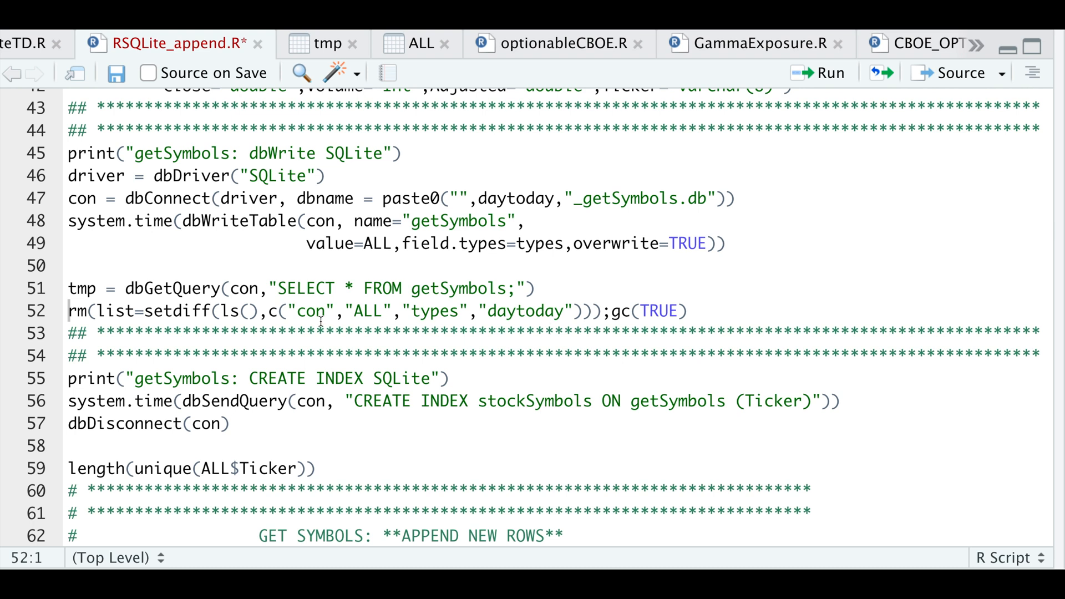
# Step: Keep getCorrectOHLC in the line-52 rm() call and remove the unique-ticker count line
pyautogui.click(574, 311)
pyautogui.write(',"getCorrectOHLC"')
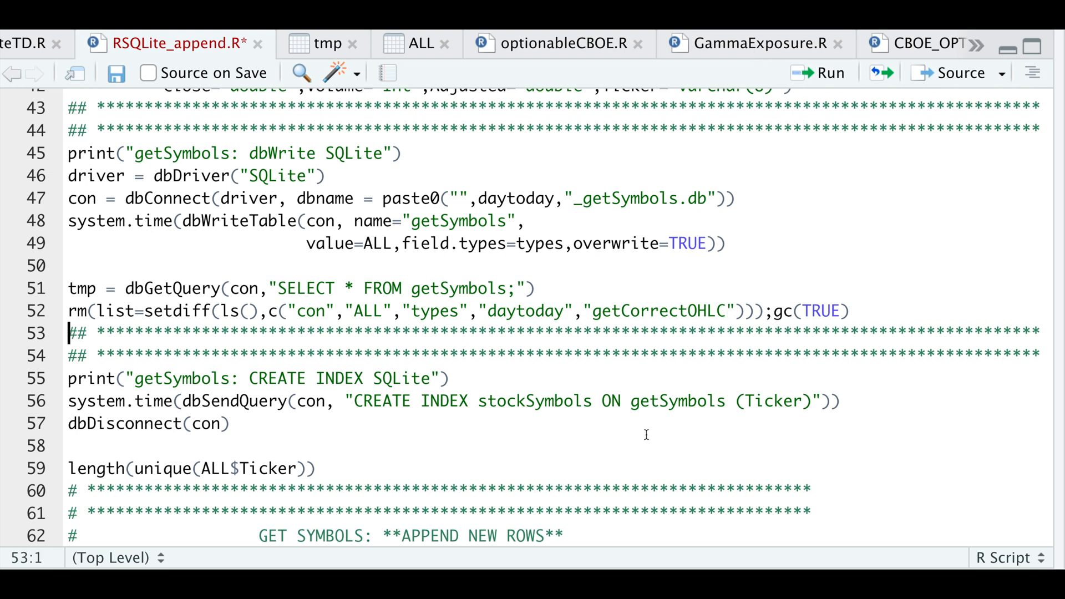
pyautogui.moveTo(545, 455)
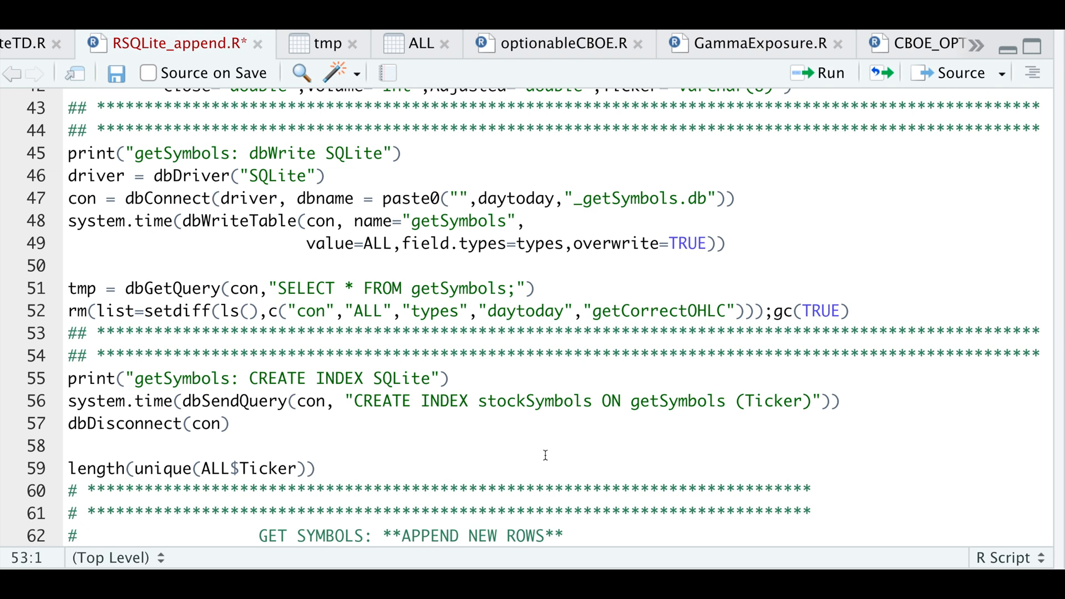
pyautogui.click(68, 333)
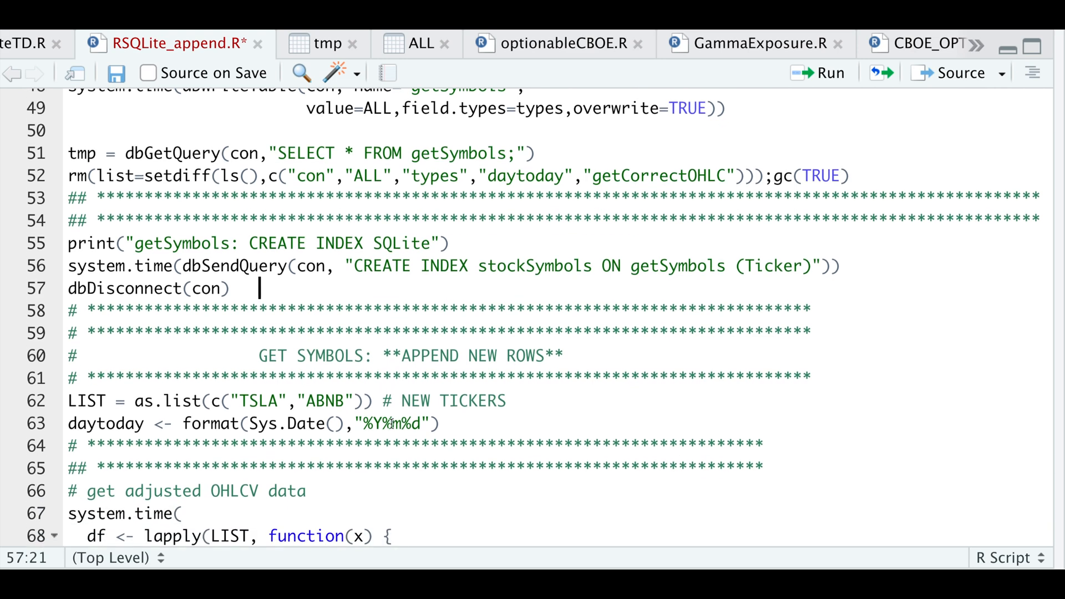
# Step: Select the block from doAll through the rbindlist and price-rounding lines
pyautogui.scroll(-3)
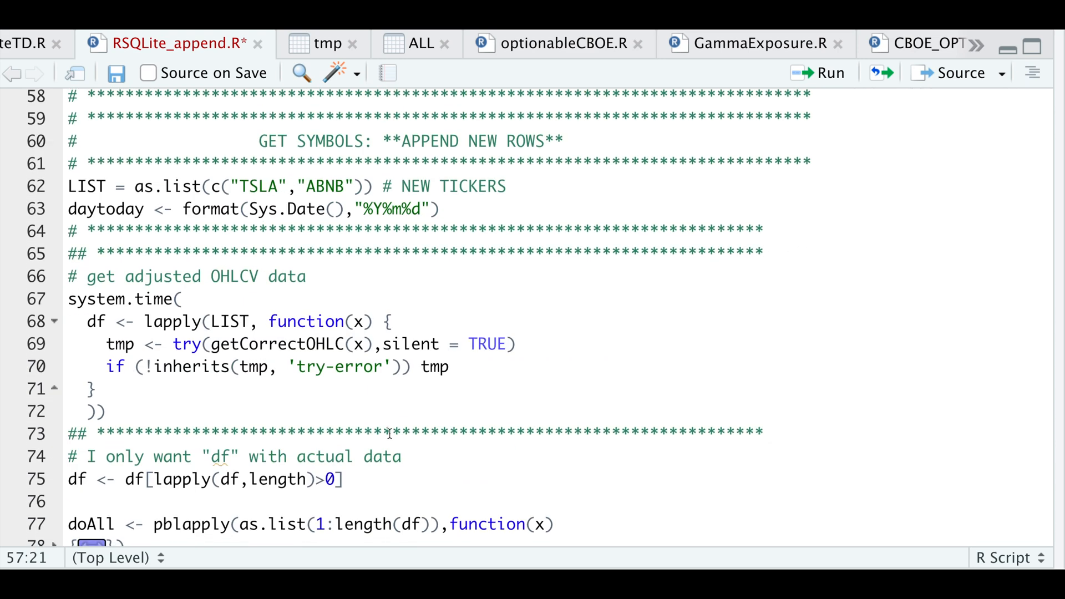
pyautogui.moveTo(359, 344)
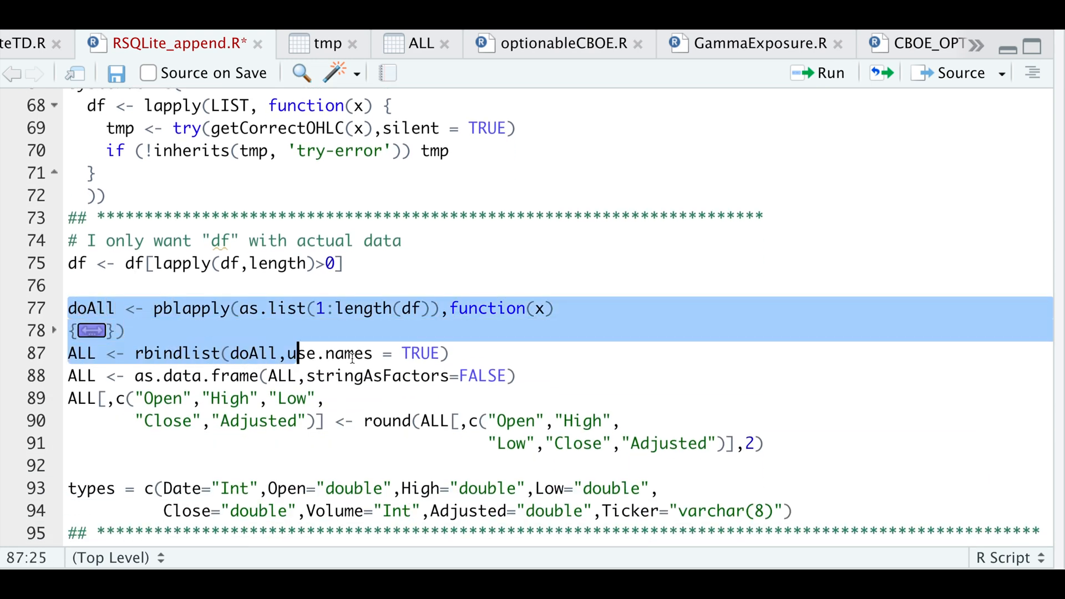
pyautogui.click(449, 353)
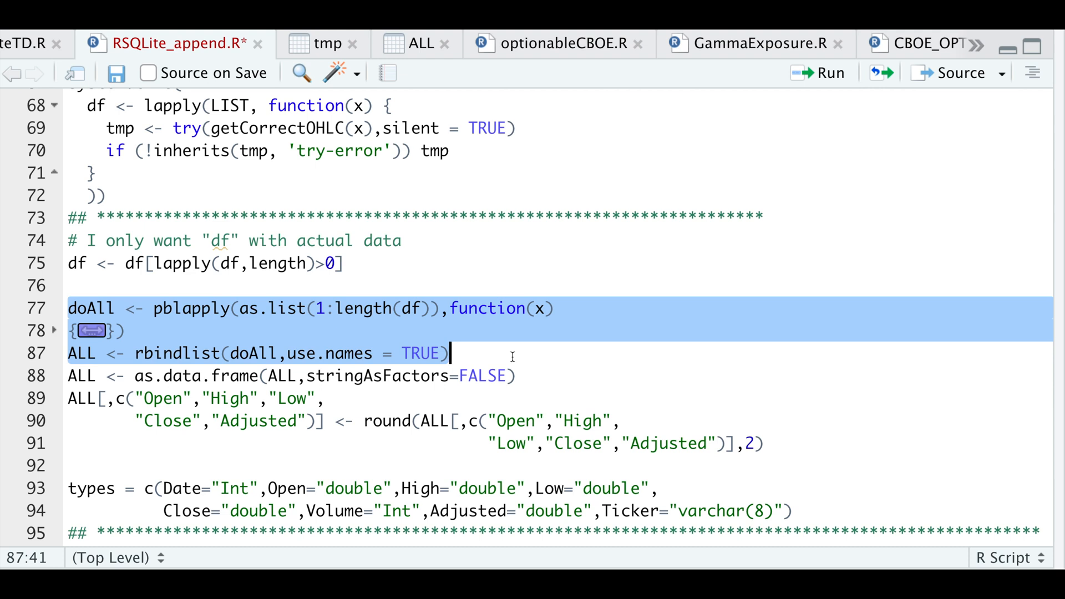
pyautogui.click(519, 377)
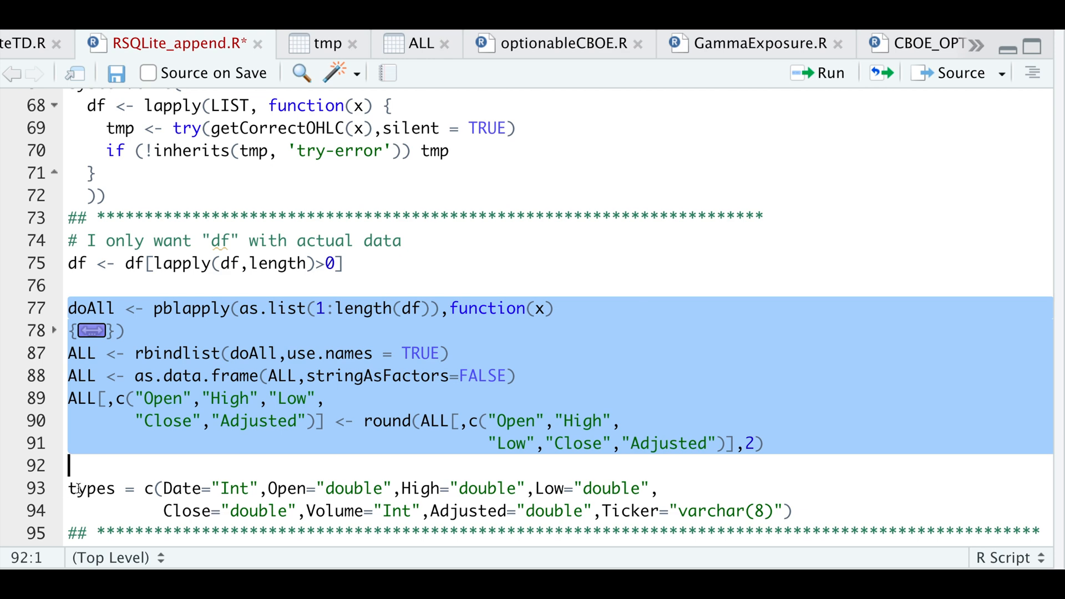
pyautogui.scroll(-3)
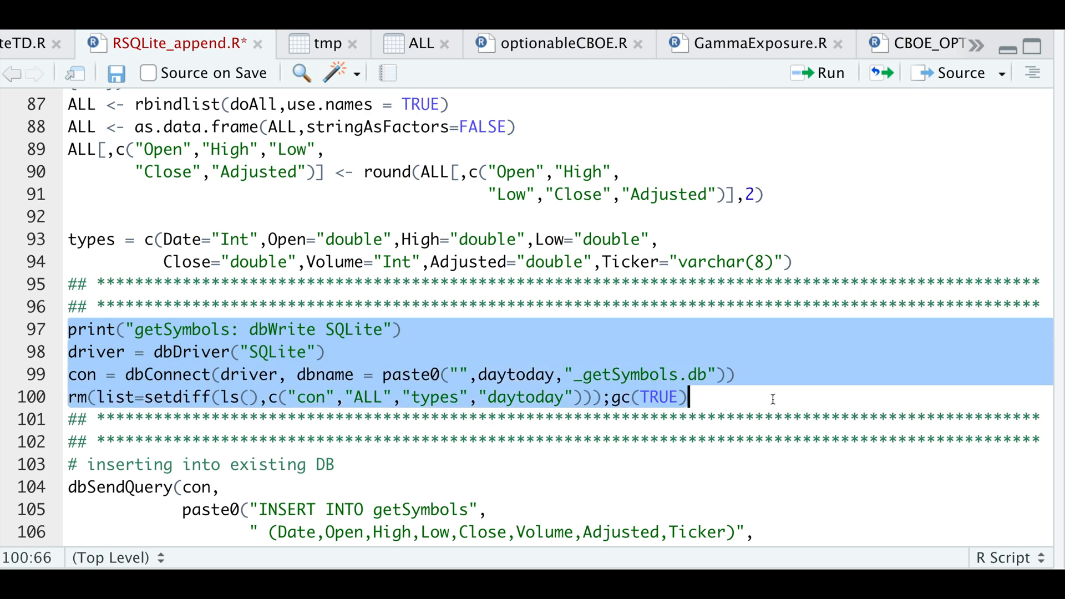
# Step: Run the INSERT into getSymbols and check the console reports 2,734 rows changed
pyautogui.scroll(-3)
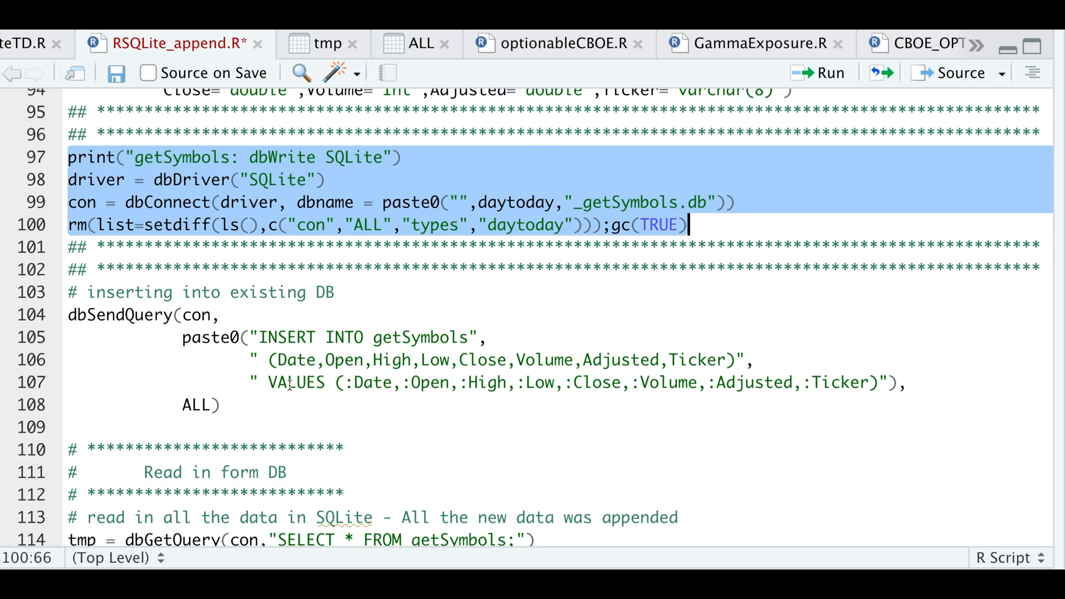
pyautogui.doubleClick(198, 406)
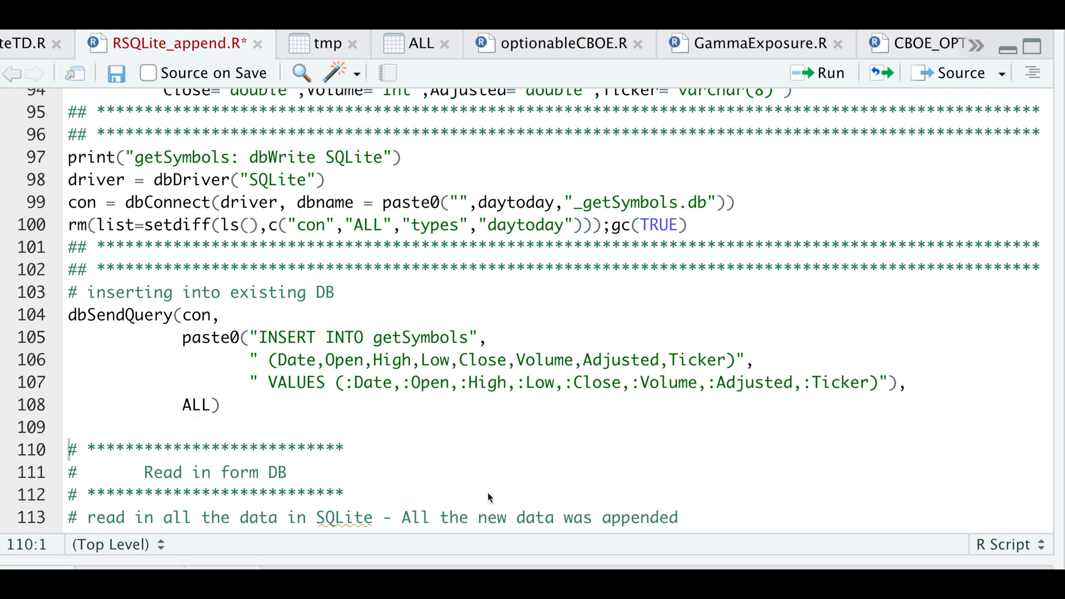
pyautogui.click(821, 73)
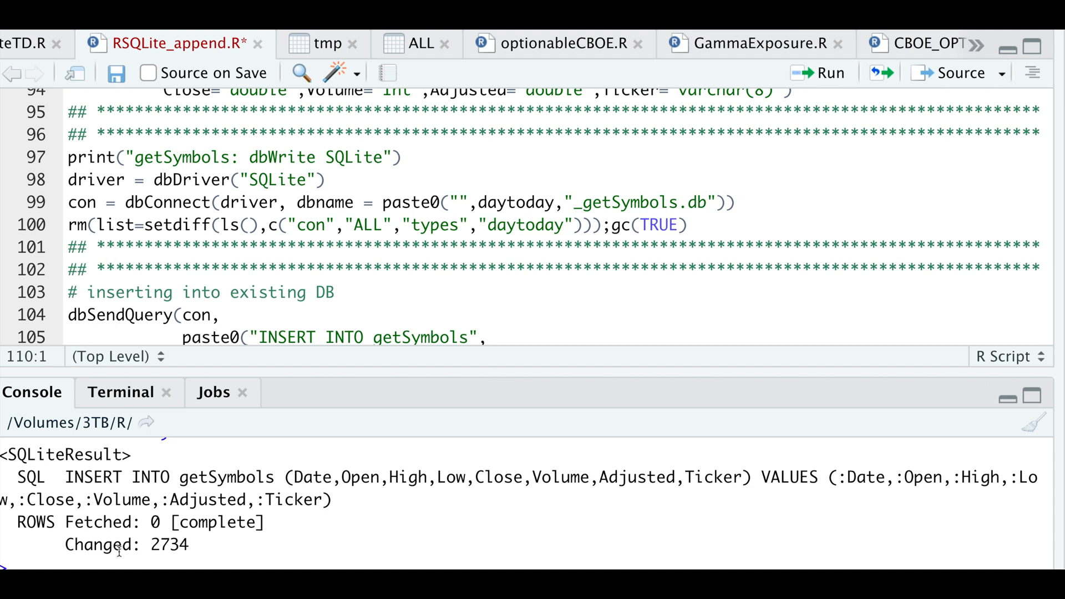
pyautogui.moveTo(181, 562)
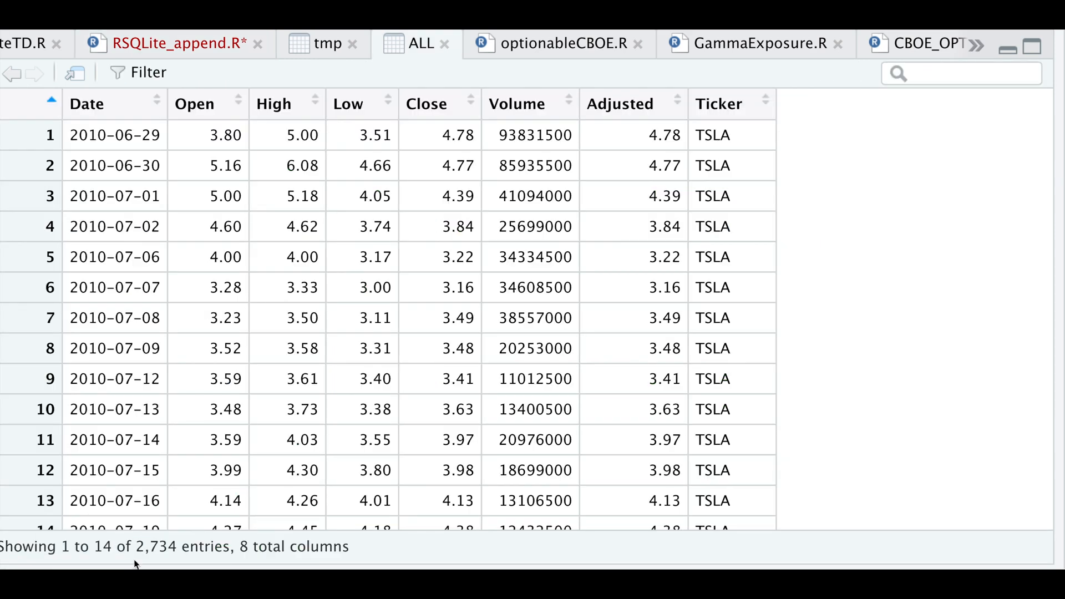
pyautogui.click(173, 44)
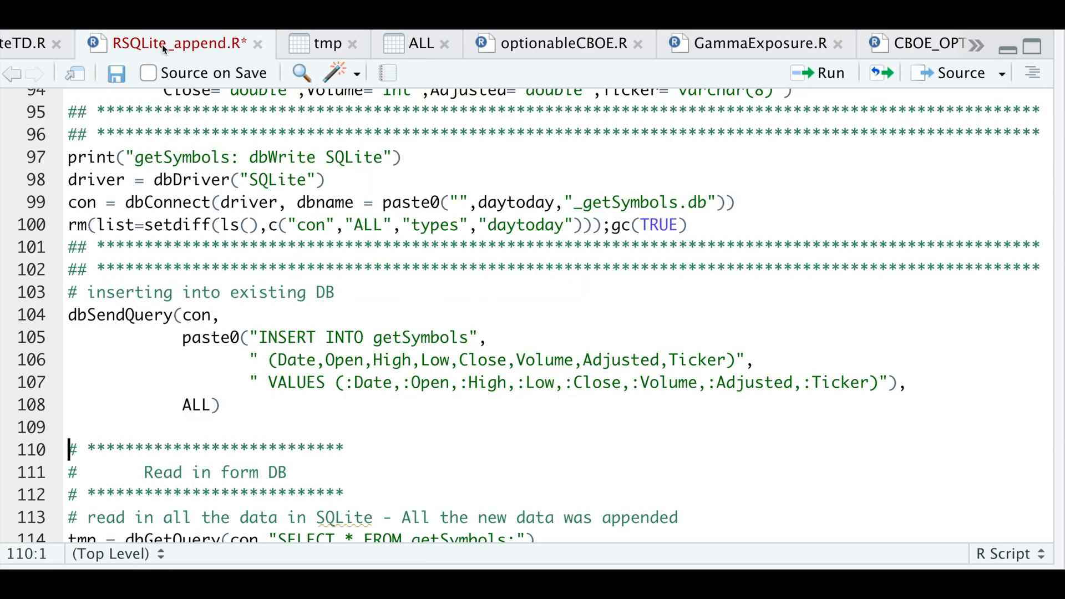
pyautogui.scroll(-3)
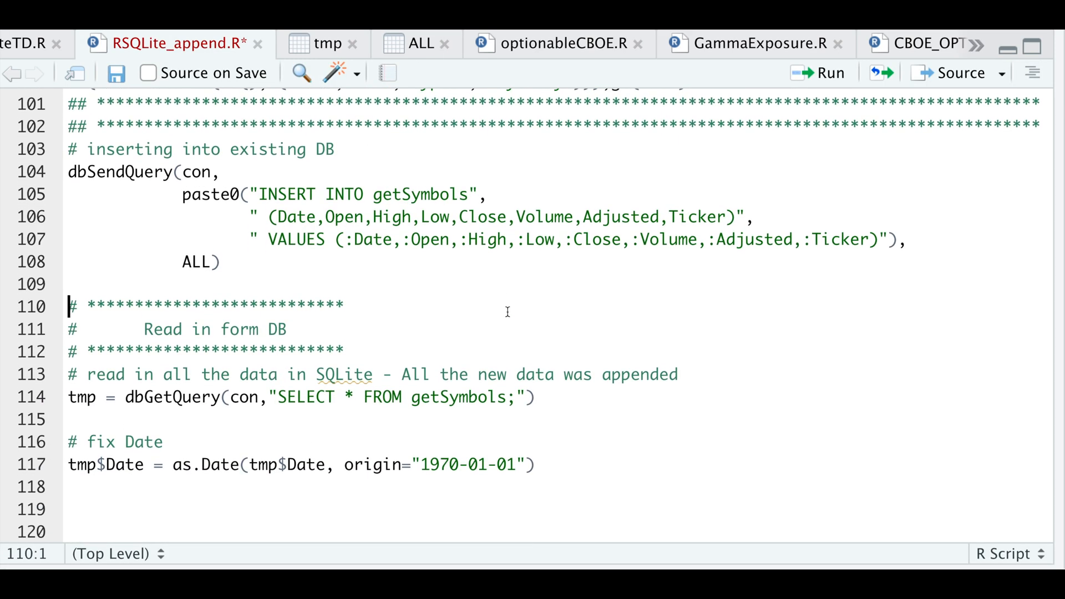
pyautogui.moveTo(818, 186)
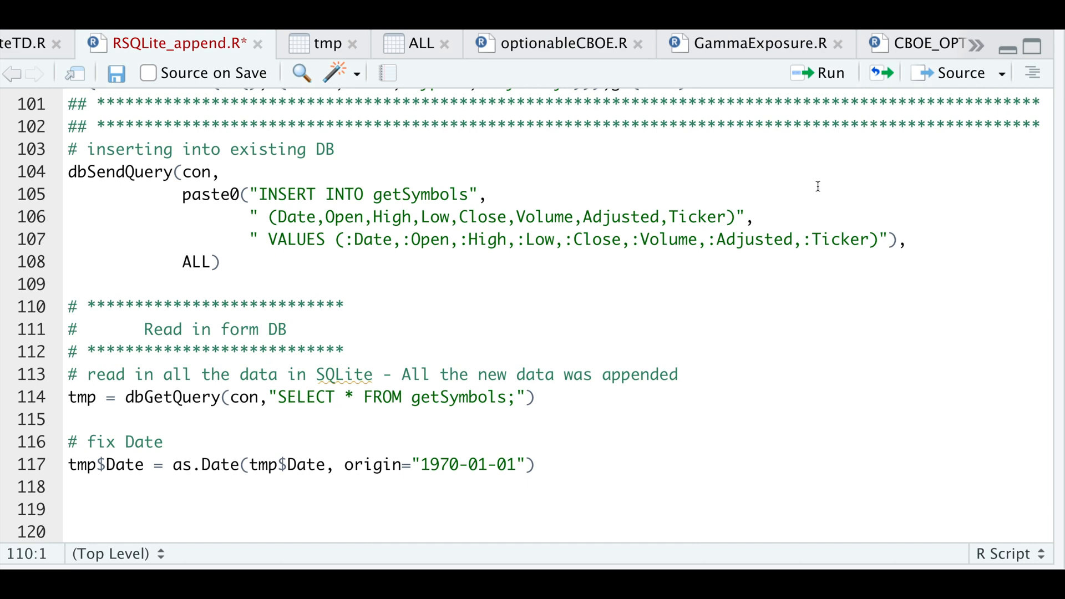
# Step: Read all rows back from SQLite into tmp and view its 8,344 rows
pyautogui.click(67, 441)
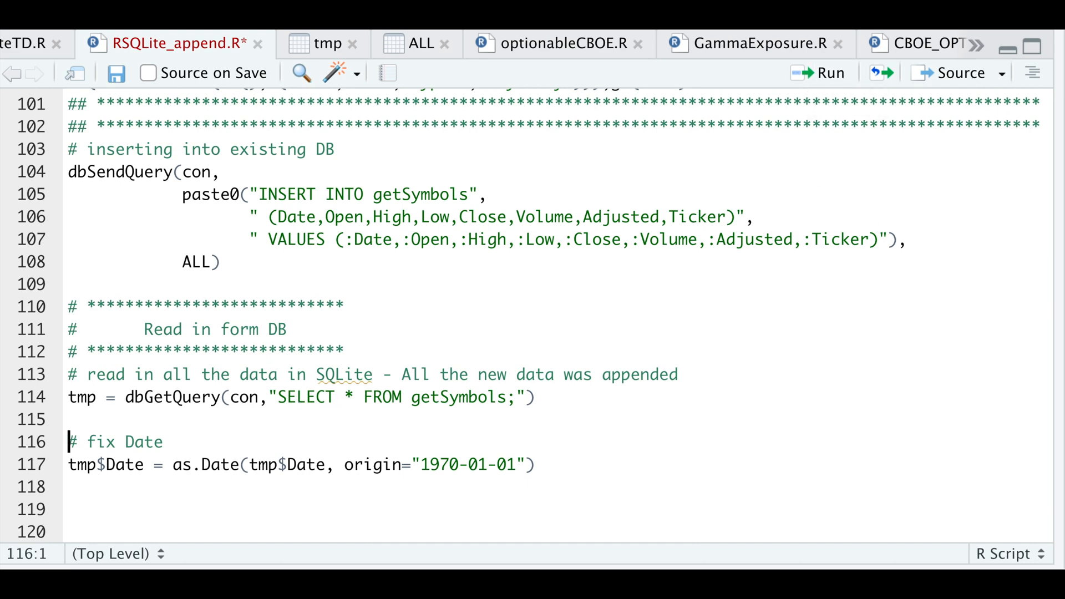
pyautogui.click(325, 43)
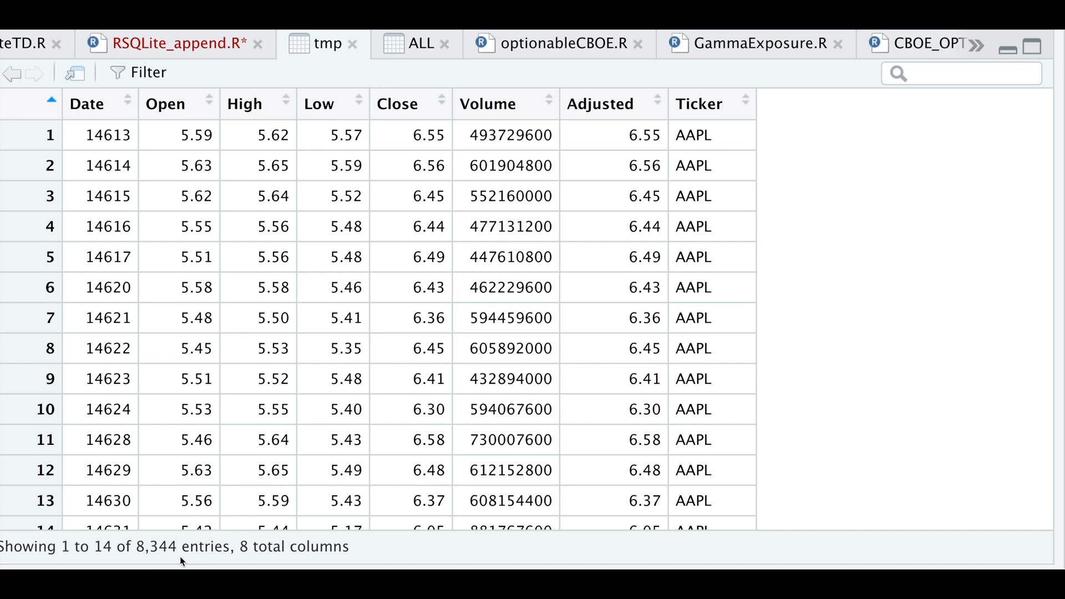
pyautogui.moveTo(979, 66)
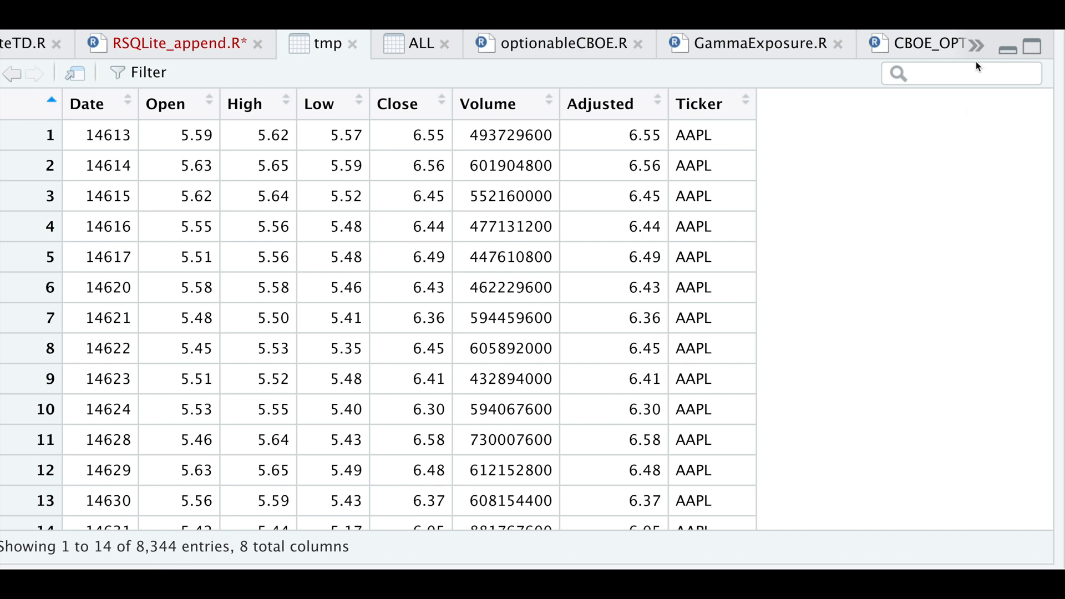
pyautogui.moveTo(737, 318)
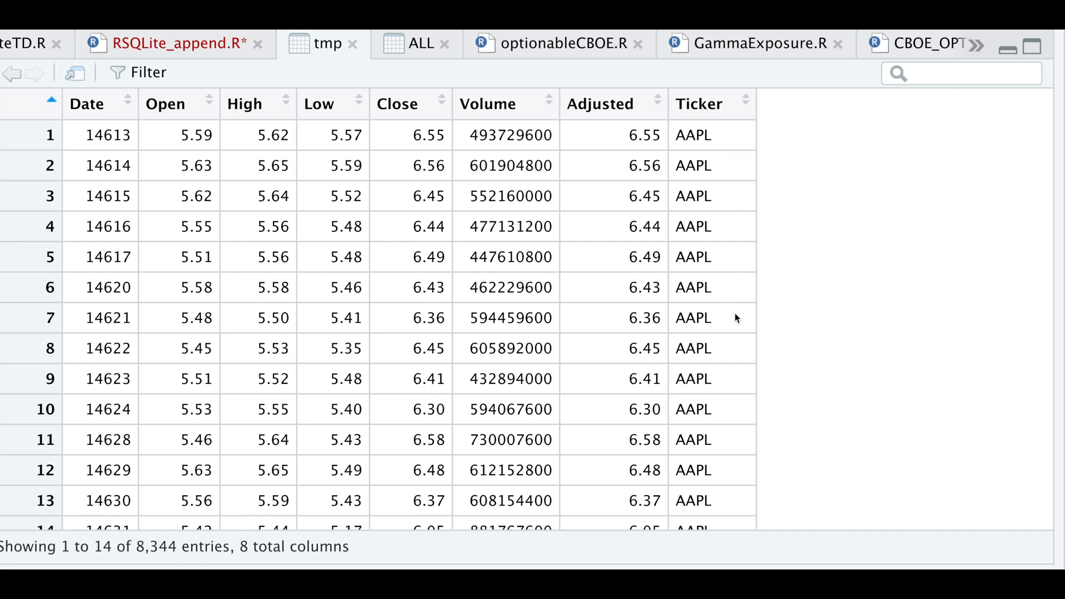
# Step: Filter tmp to its TSLA rows with the search box, then return to the script
pyautogui.click(965, 73)
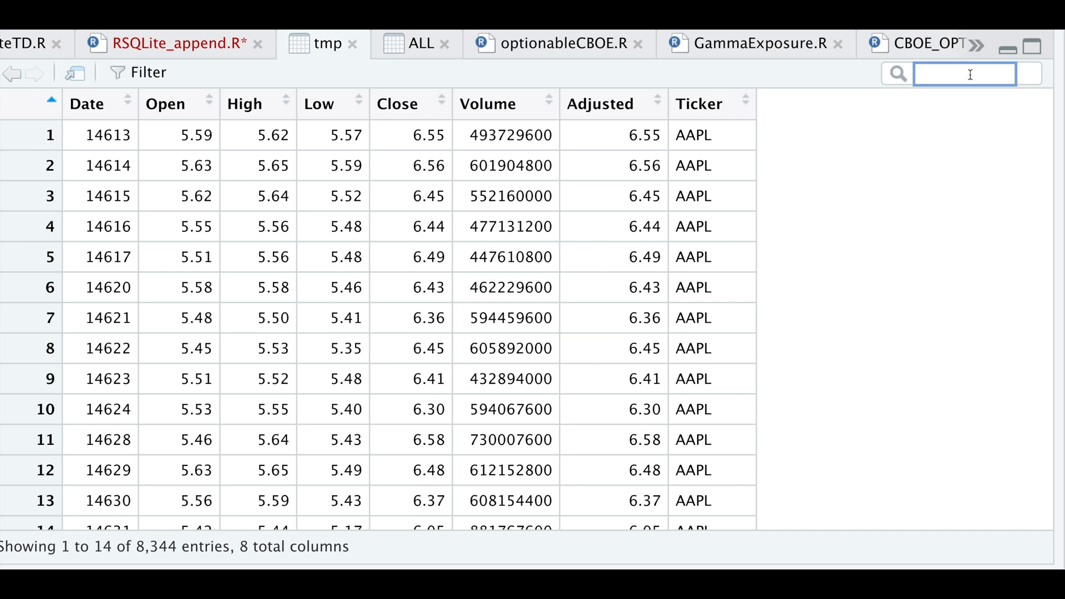
pyautogui.write('TSLA')
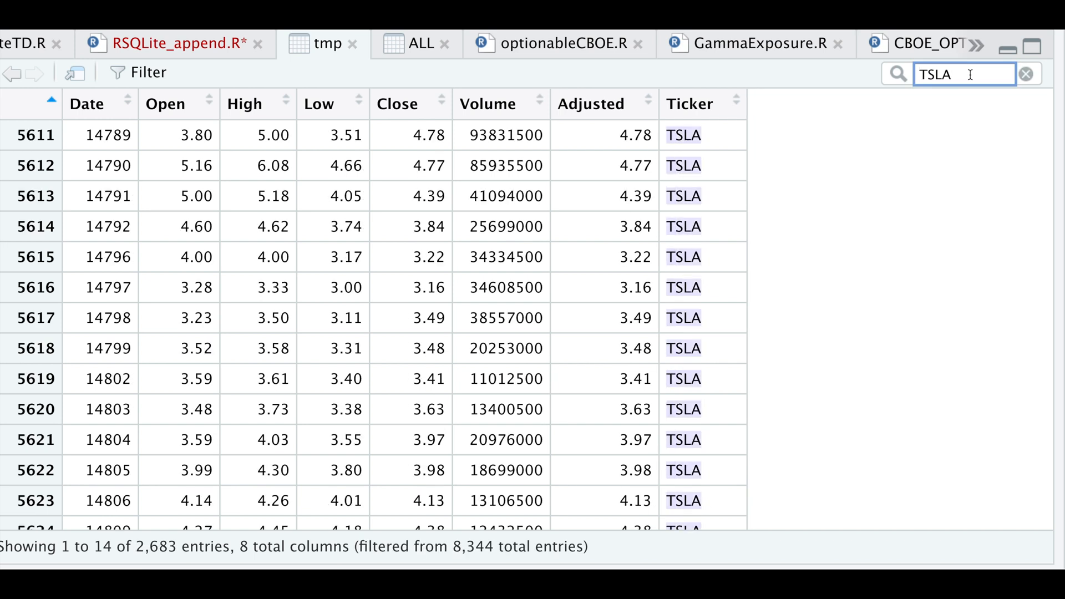
pyautogui.moveTo(316, 362)
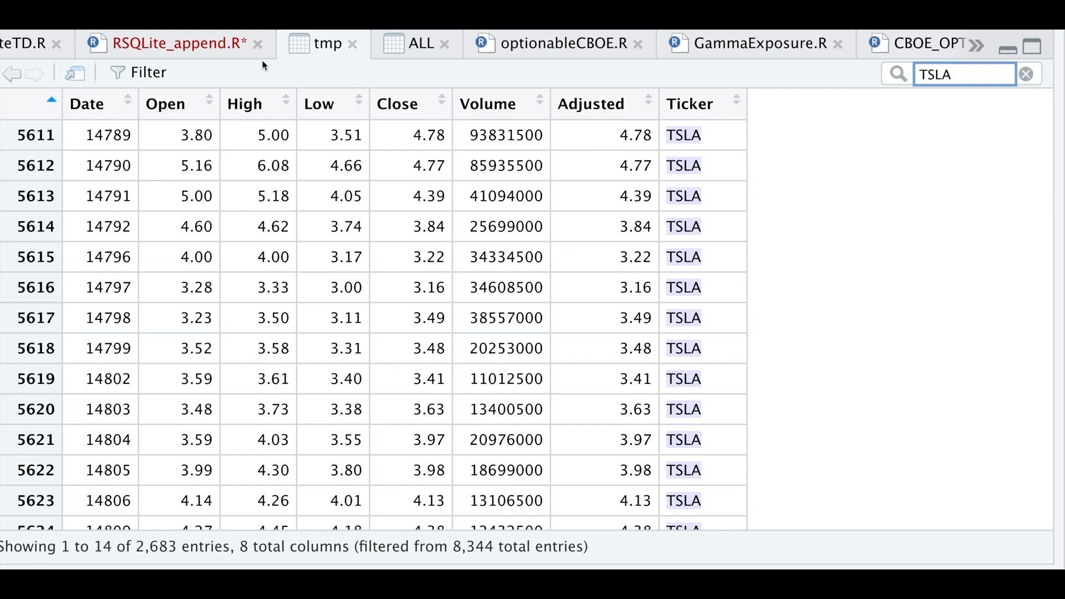
pyautogui.click(175, 43)
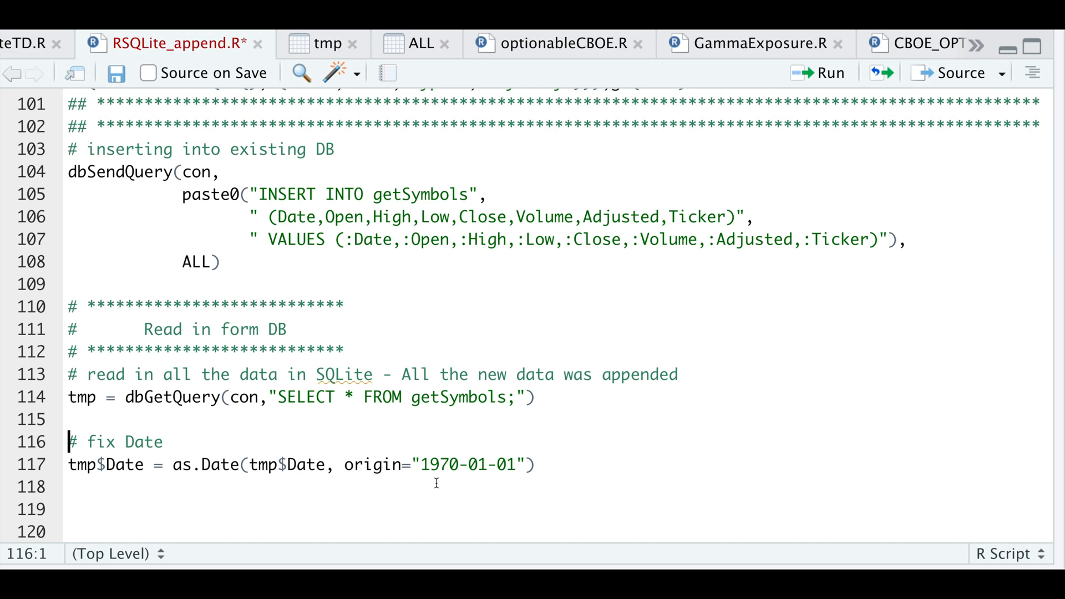
pyautogui.moveTo(839, 86)
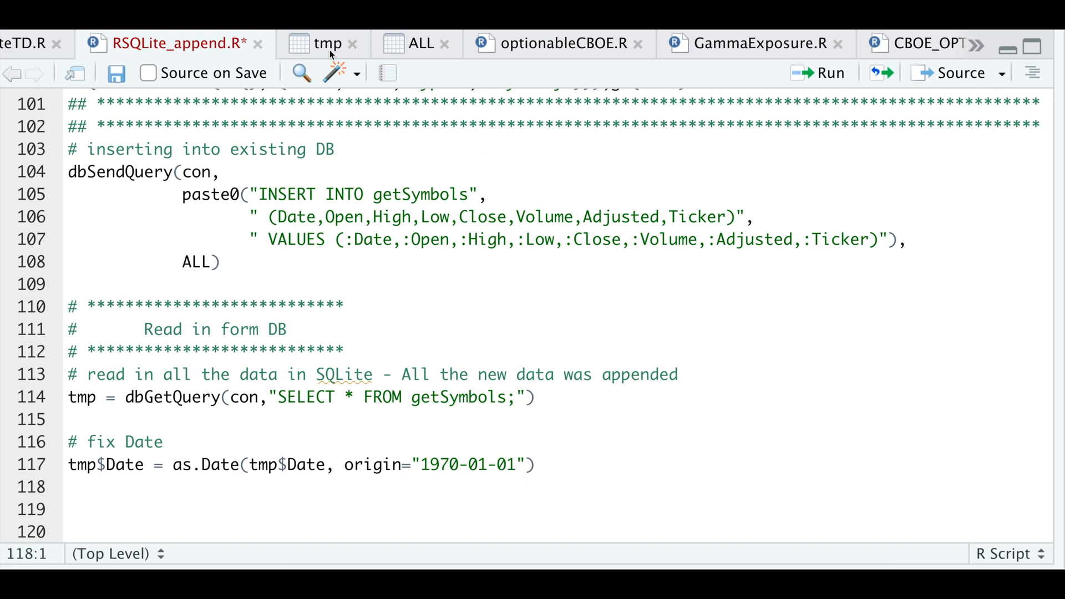
# Step: View tmp to confirm Date now shows calendar dates like 2010-01-04
pyautogui.click(324, 43)
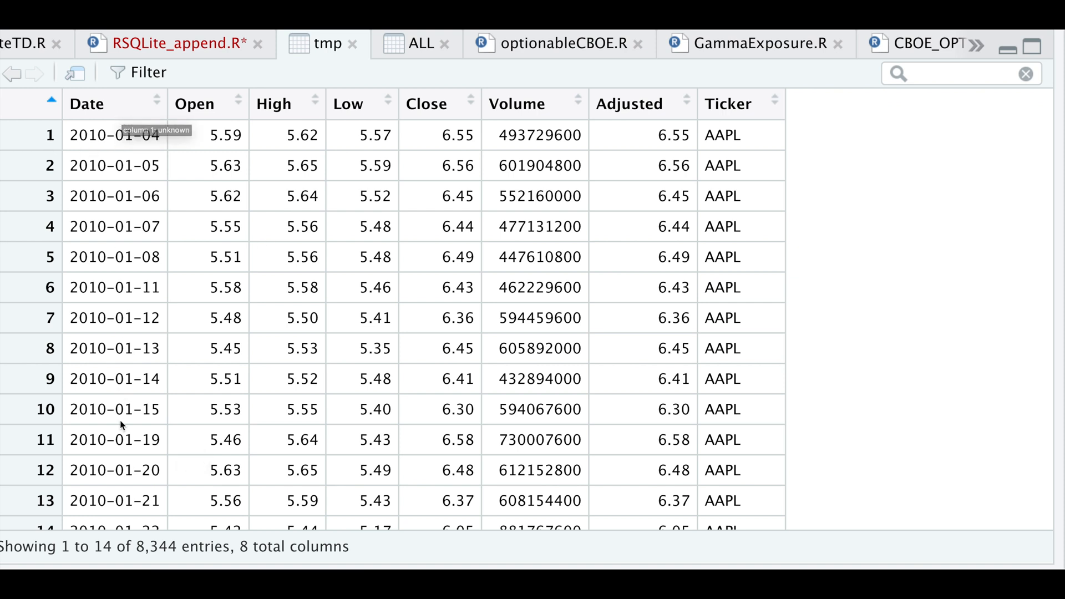
pyautogui.moveTo(27, 381)
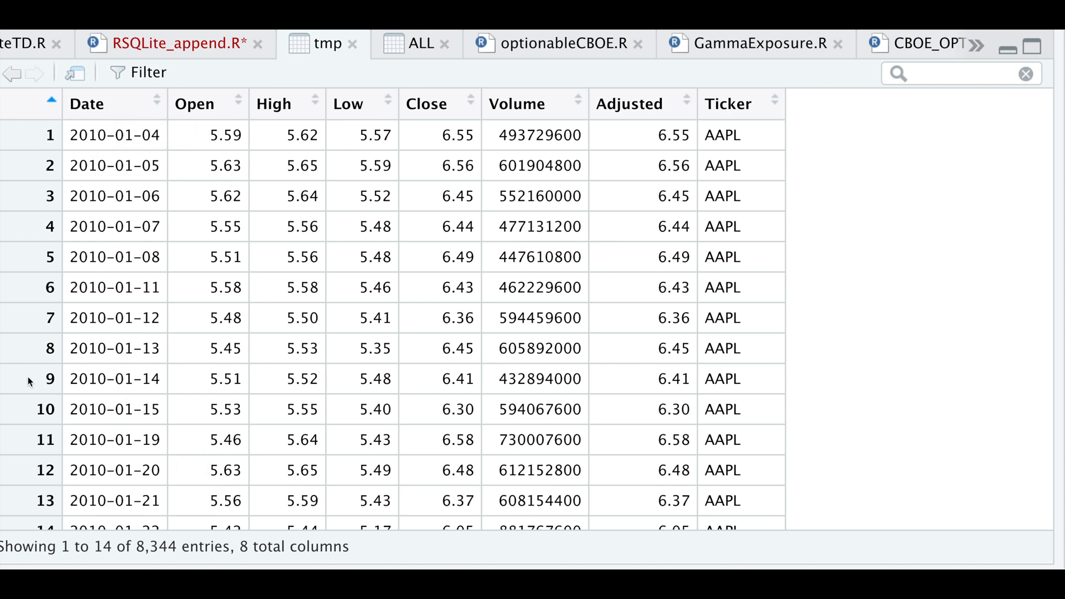